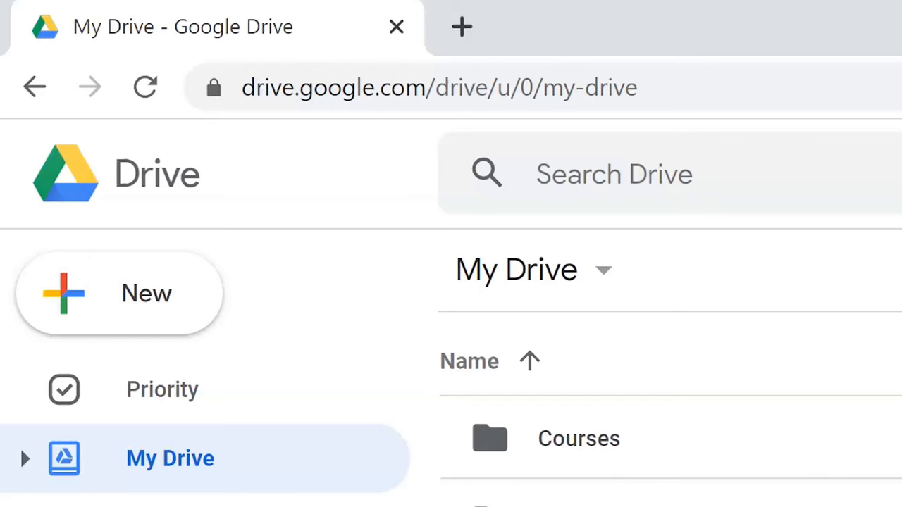
- Show the Open with app choices for iw2w3.pdf in My Drive
key(ctrl+minus)
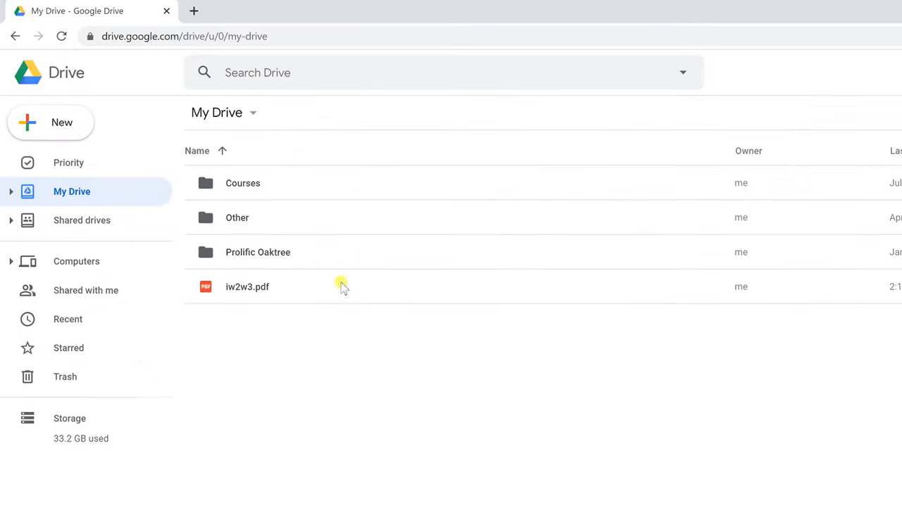
mouse_move(181, 327)
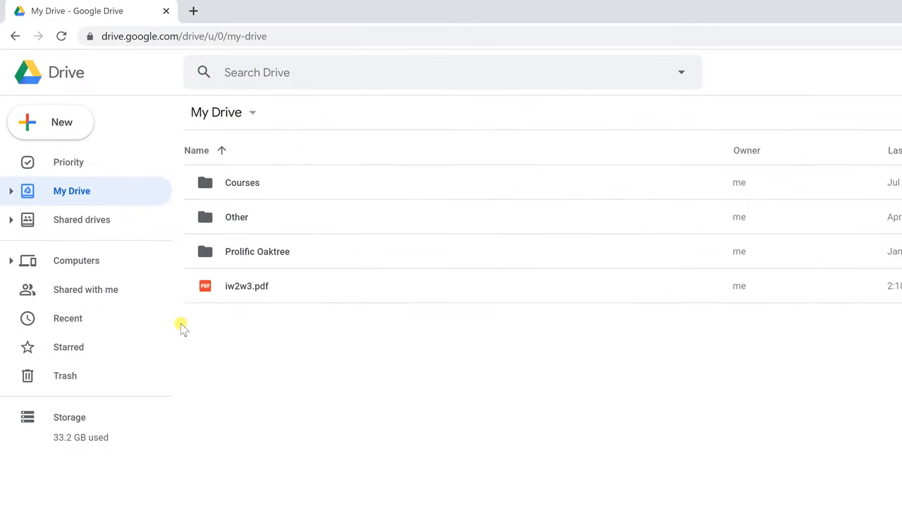
mouse_move(194, 331)
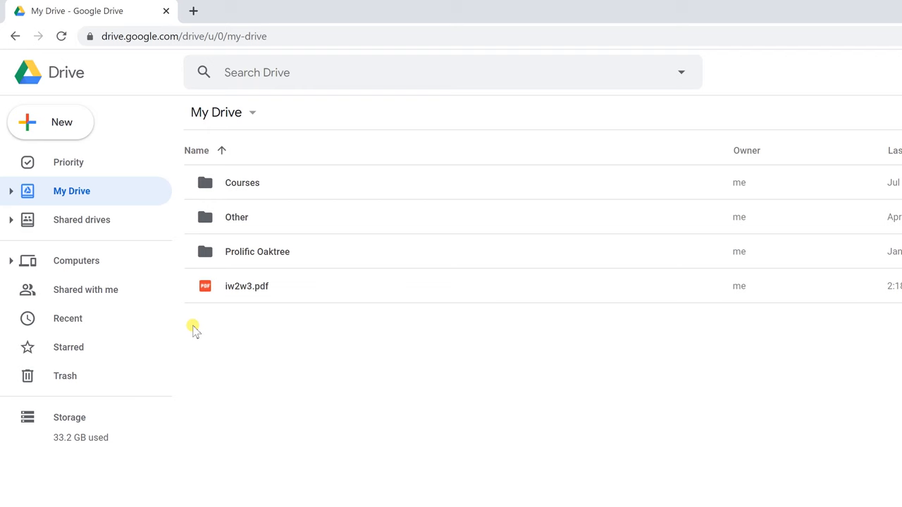
mouse_move(219, 195)
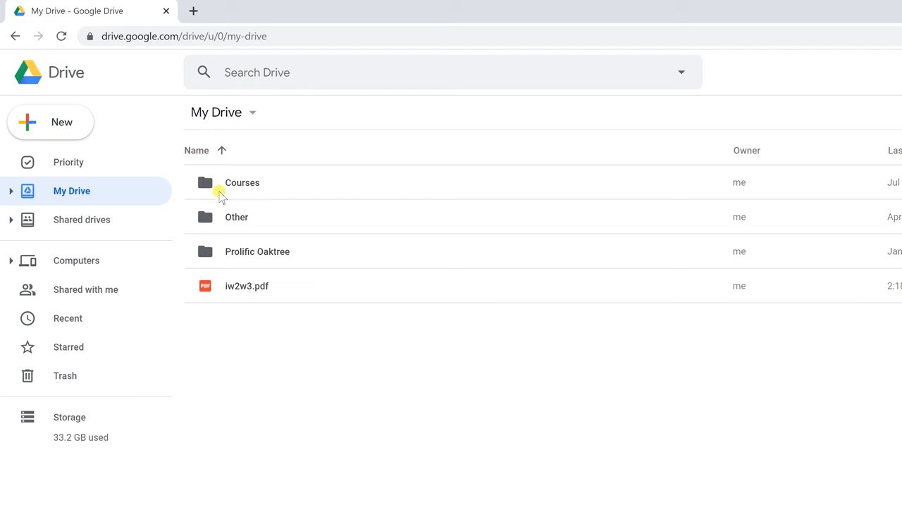
mouse_move(240, 291)
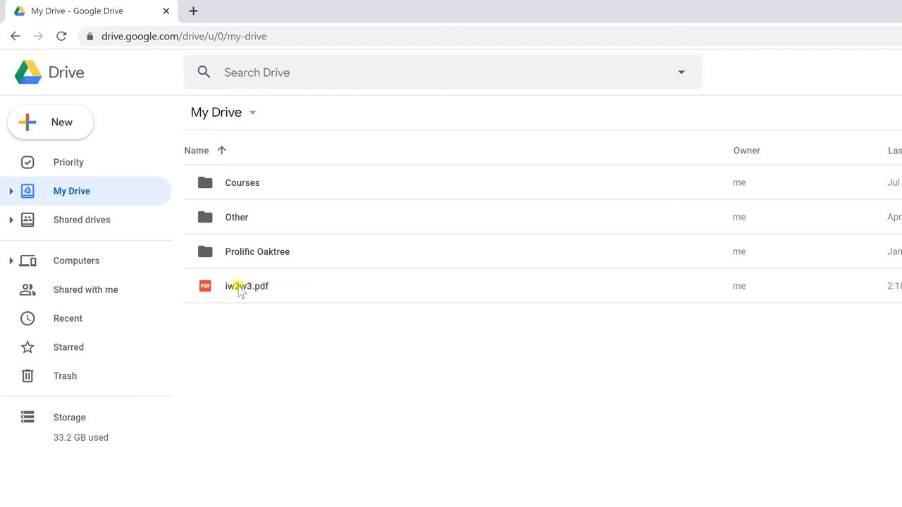
right_click(247, 285)
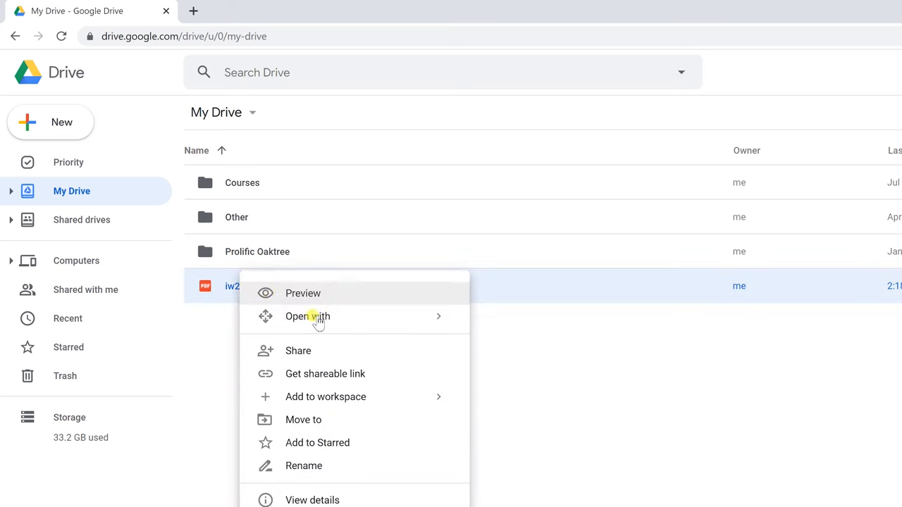
click(307, 316)
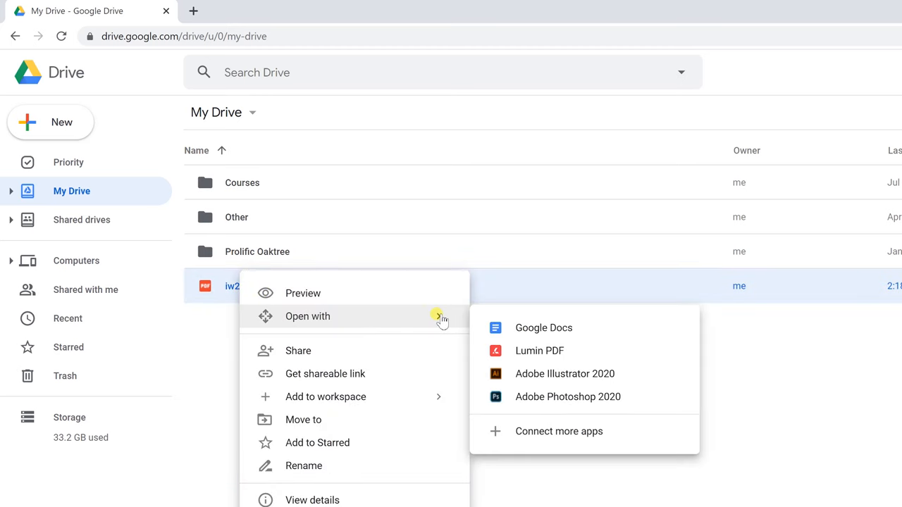
mouse_move(539, 349)
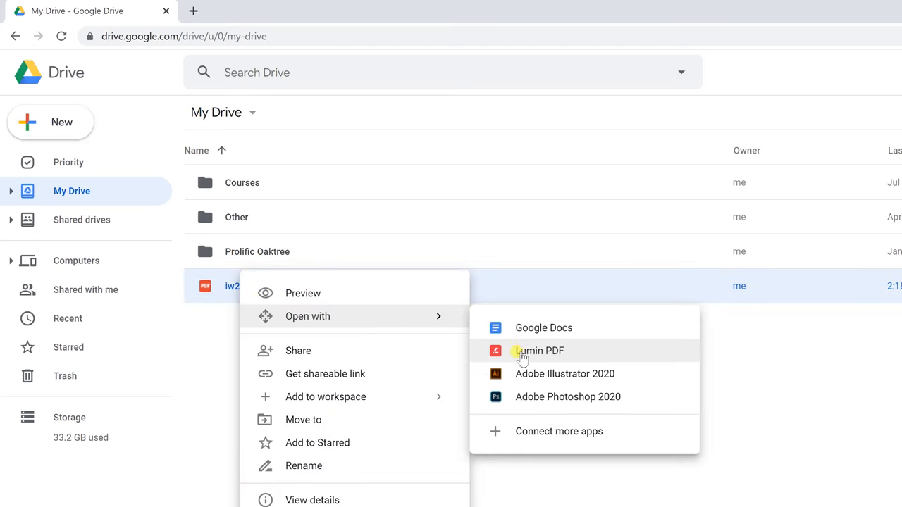
mouse_move(761, 343)
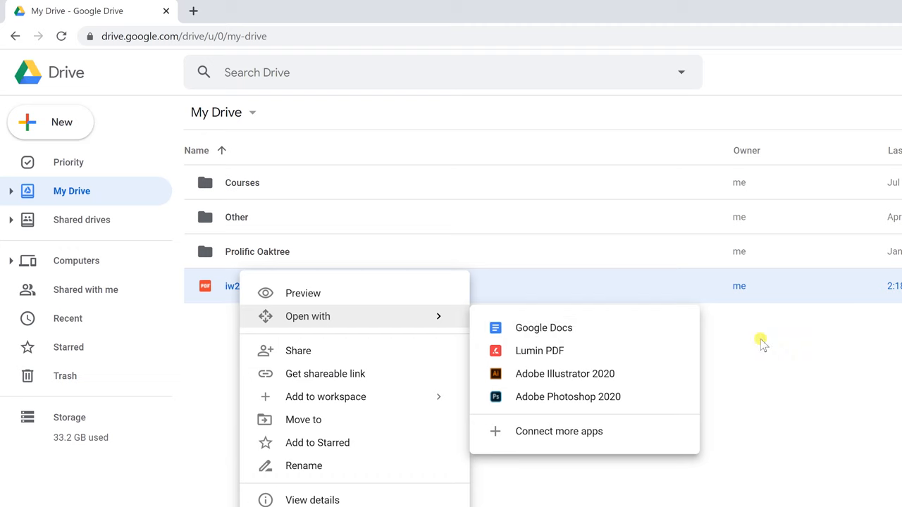
- Close the file's menu and show the Google apps launcher scrolled to its last entries
click(769, 334)
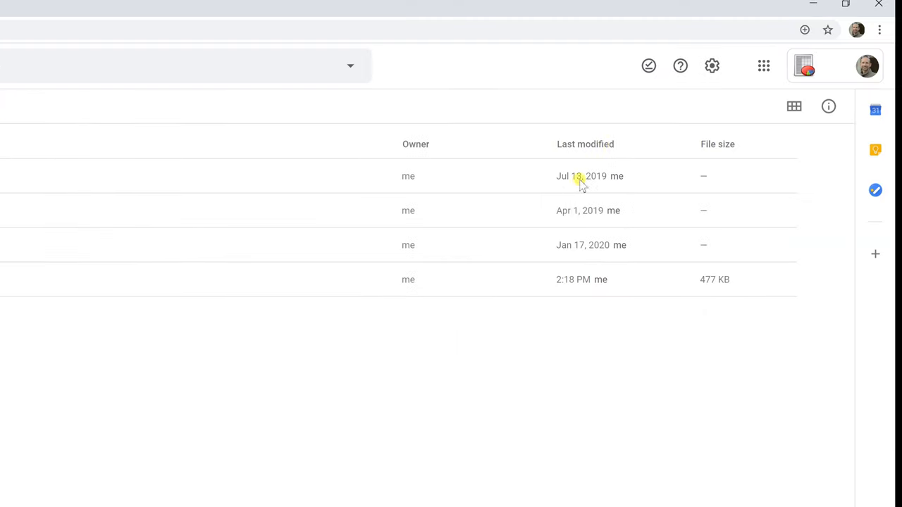
mouse_move(764, 66)
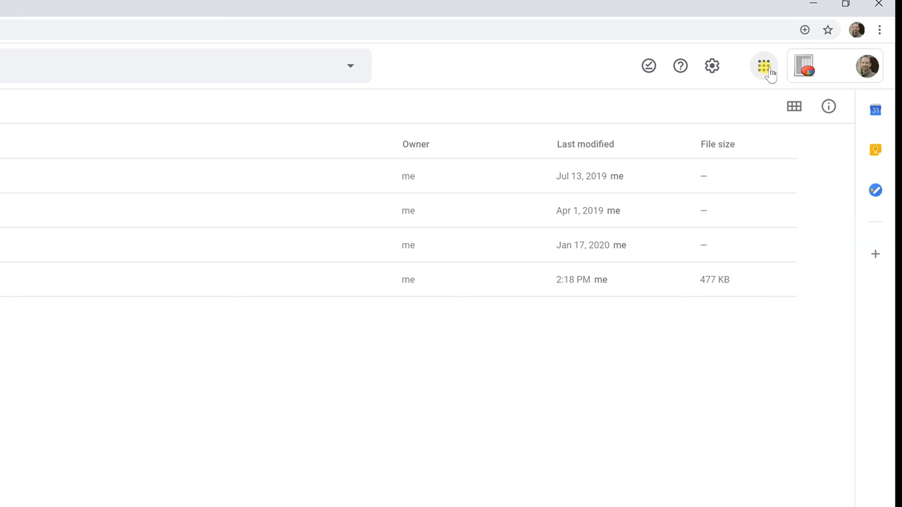
click(764, 67)
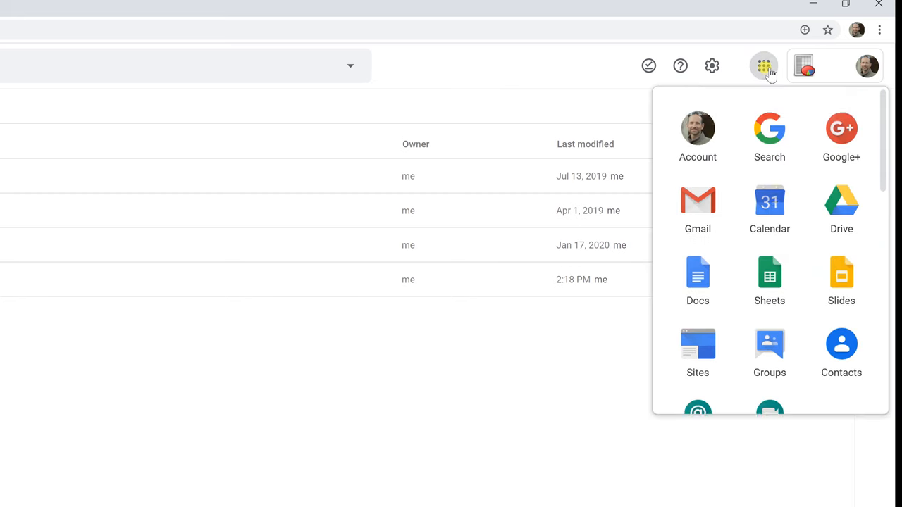
scroll(down, 3)
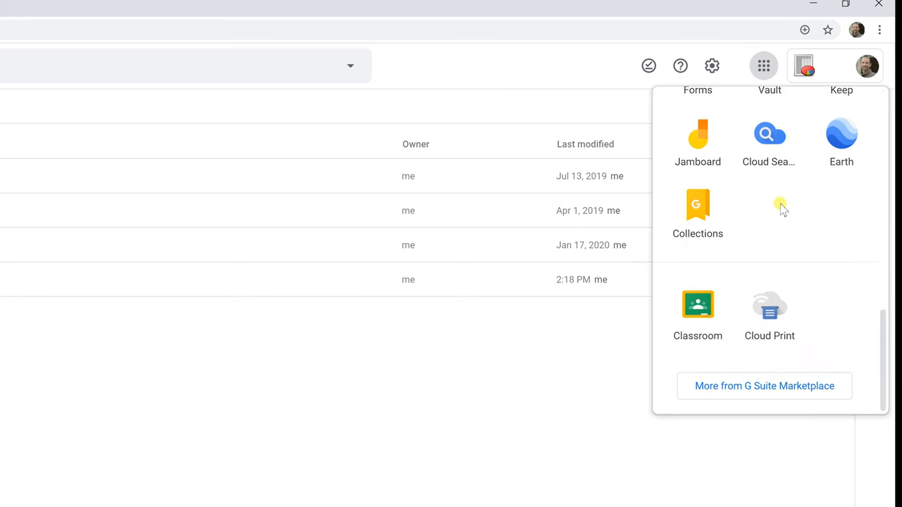
mouse_move(768, 388)
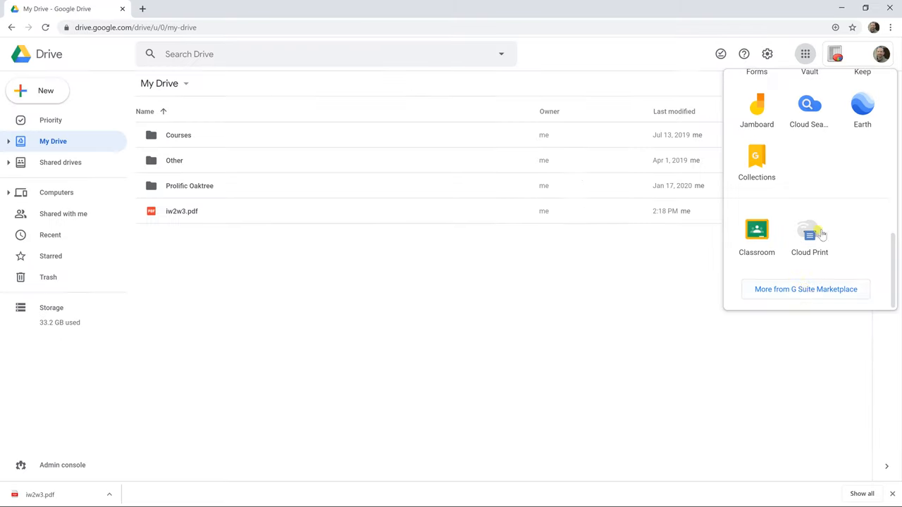
- Search the G Suite Marketplace for 'ad' and open the Adobe Acrobat listing
click(806, 289)
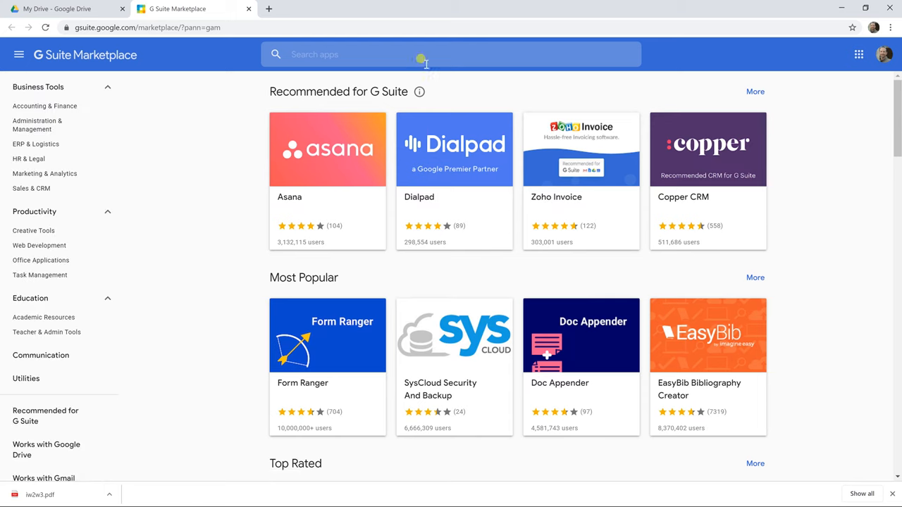
text(ad)
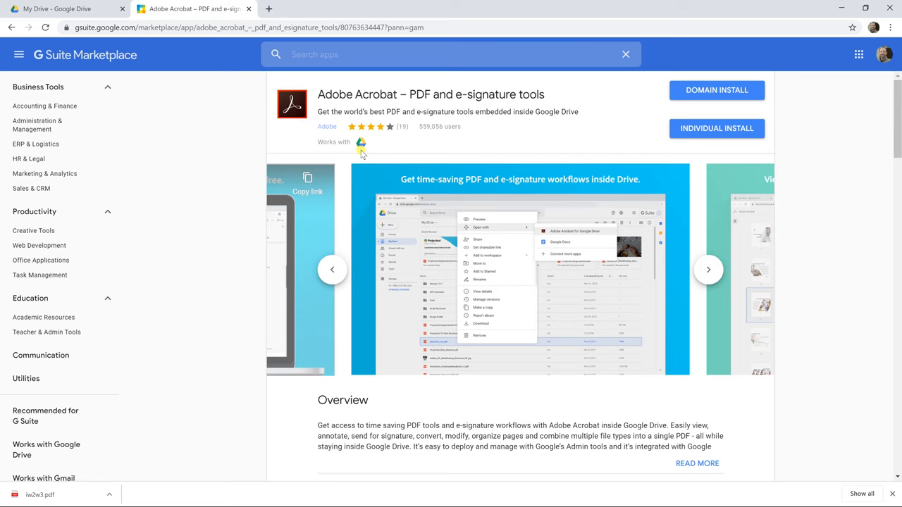
click(708, 270)
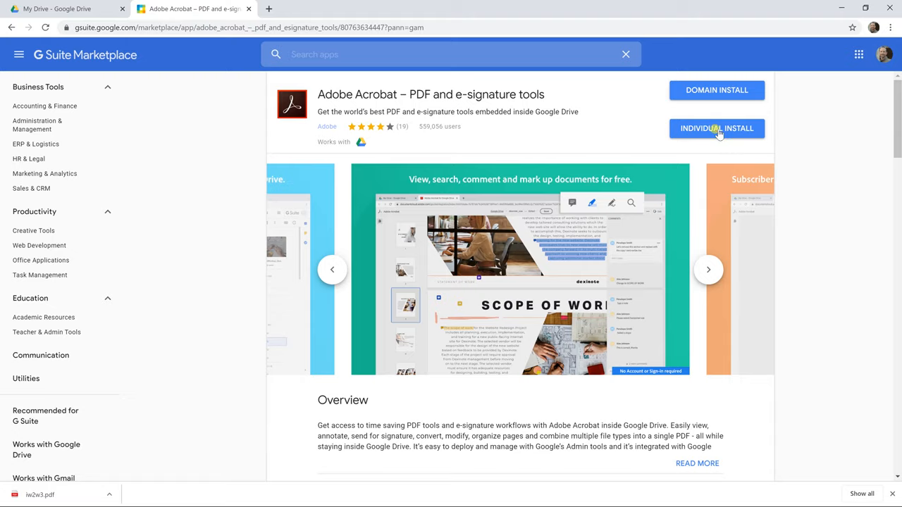
- Start an Individual Install of Adobe Acrobat and continue past the consent prompt
click(716, 128)
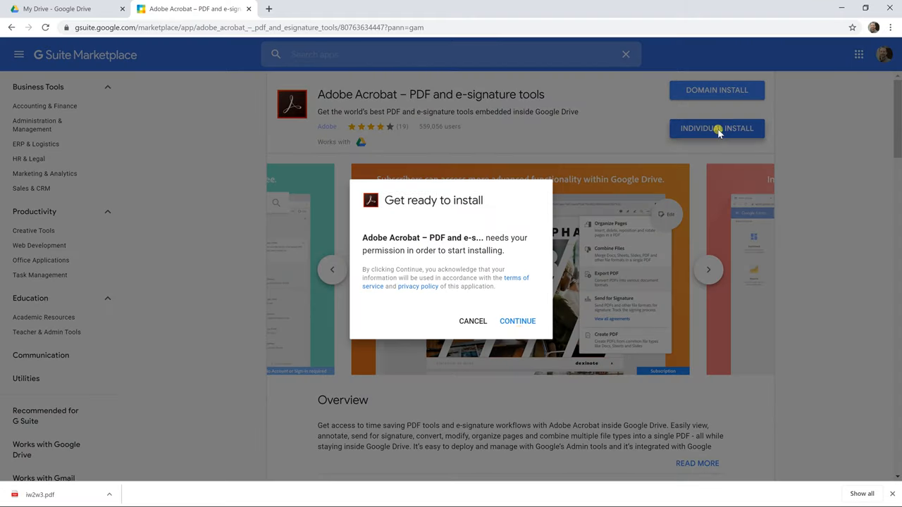
click(517, 321)
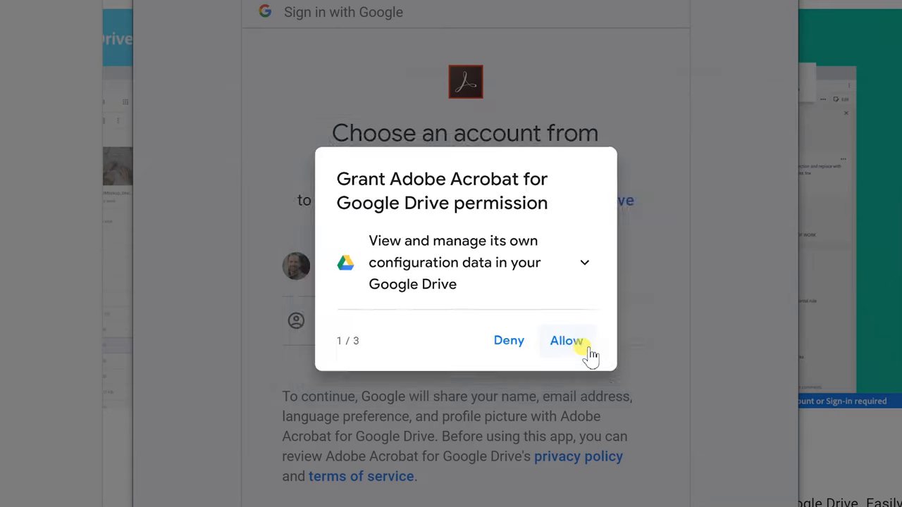
- Allow Acrobat's configuration, file and locale permissions, confirm them and finish the install
click(566, 339)
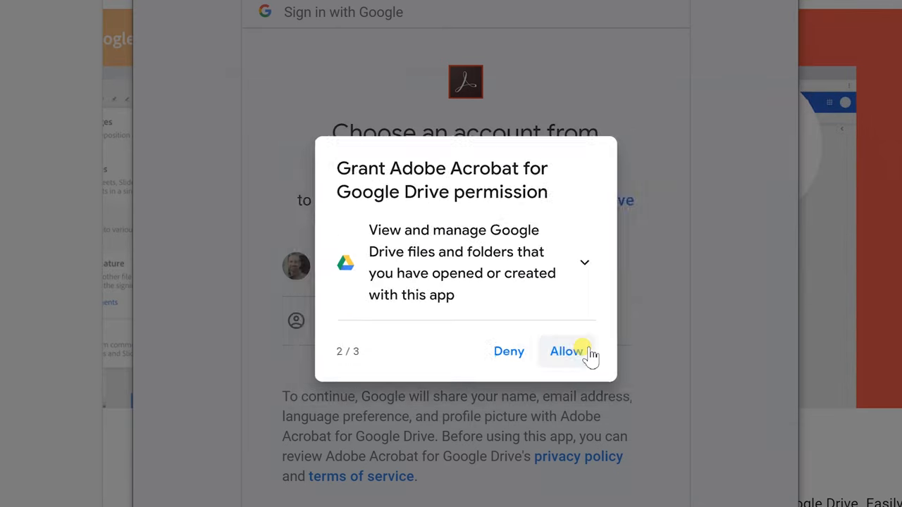
click(567, 352)
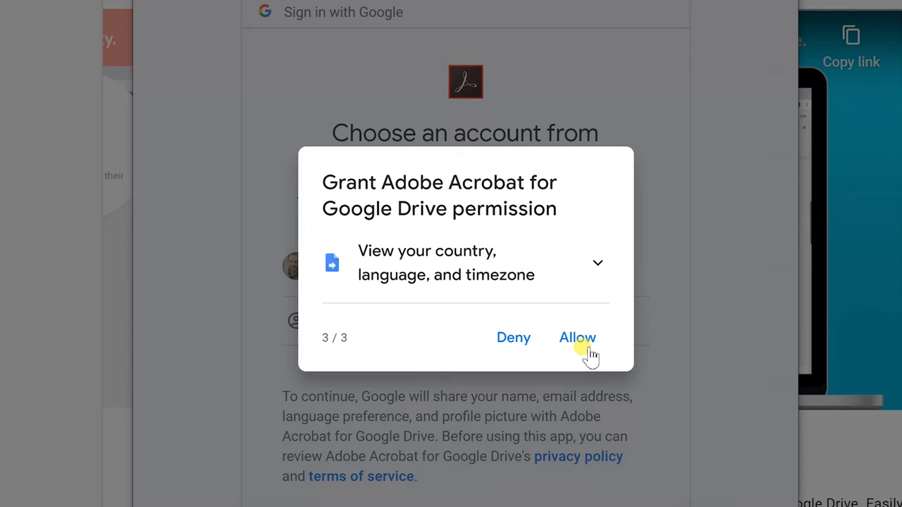
click(578, 338)
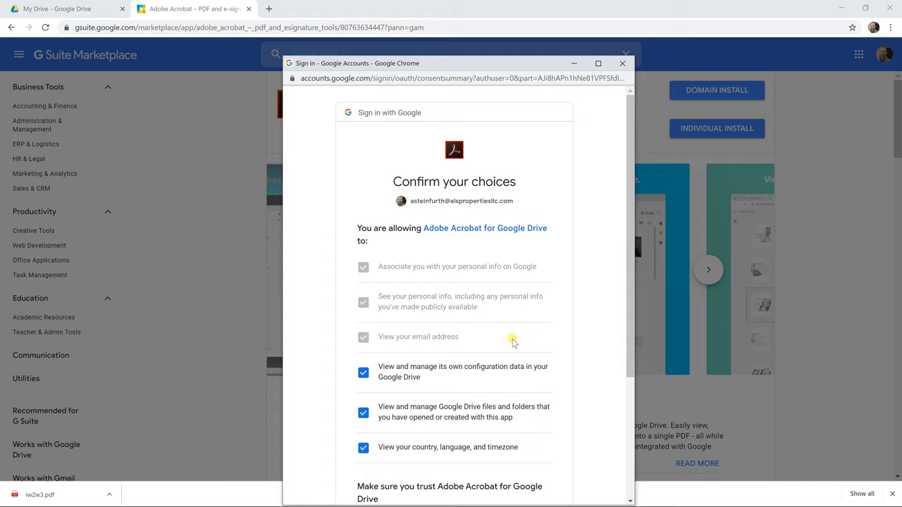
scroll(down, 3)
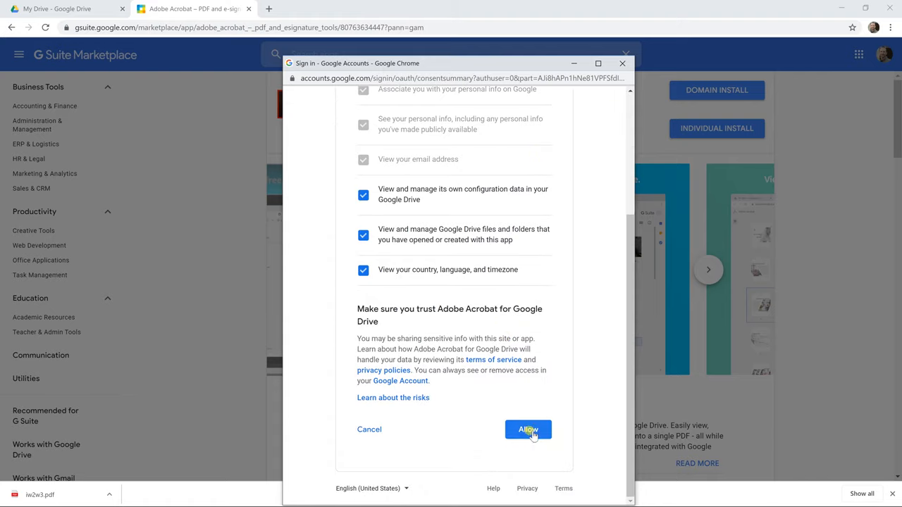
click(527, 429)
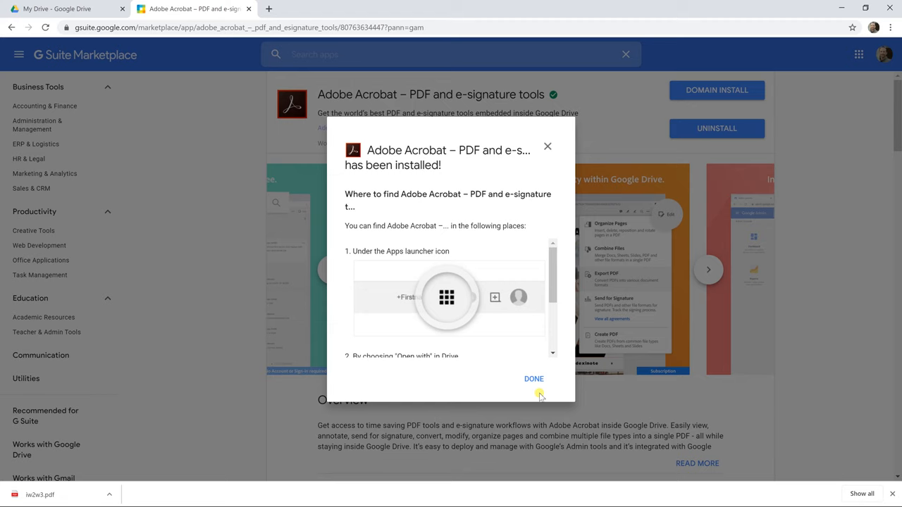
click(533, 378)
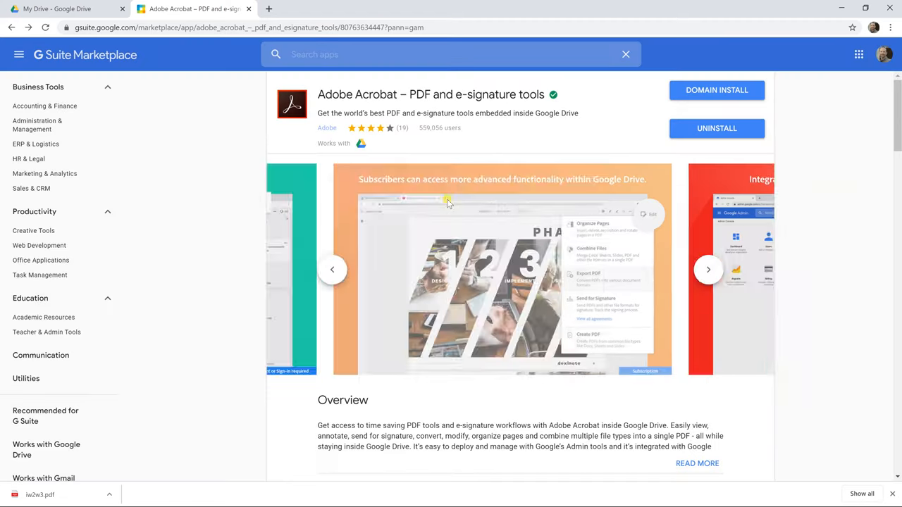
- Back in Drive, open iw2w3.pdf with Adobe Acrobat for Google Drive
click(708, 269)
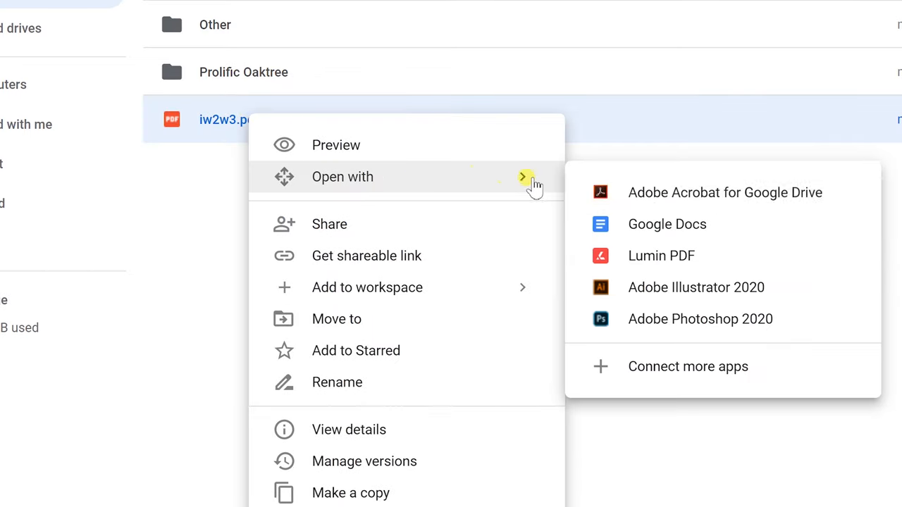
mouse_move(603, 192)
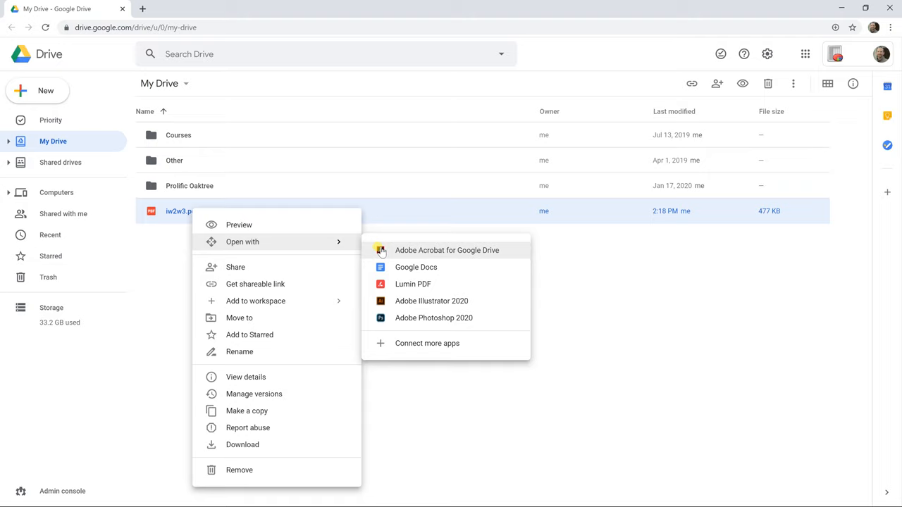
click(447, 251)
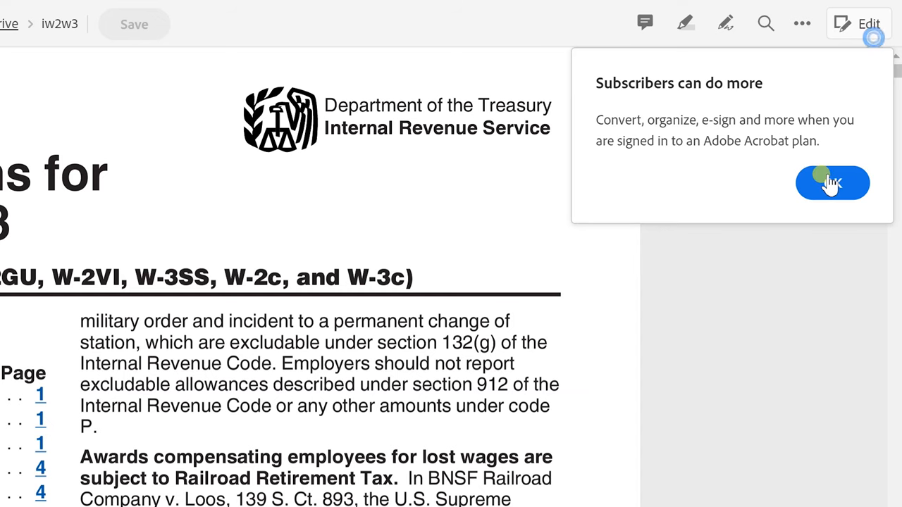
- Dismiss the subscription notice and browse the Thumbnails, Bookmarks and Attachments panels
click(832, 183)
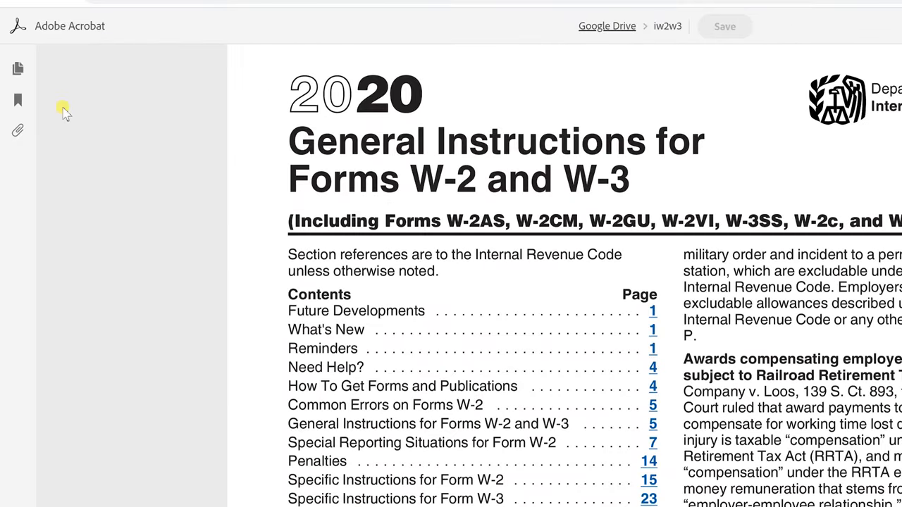
click(17, 68)
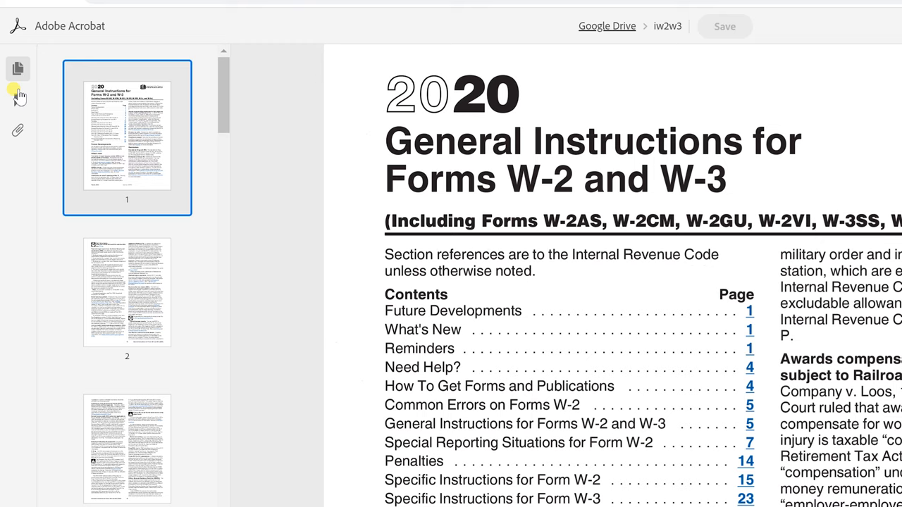
click(17, 98)
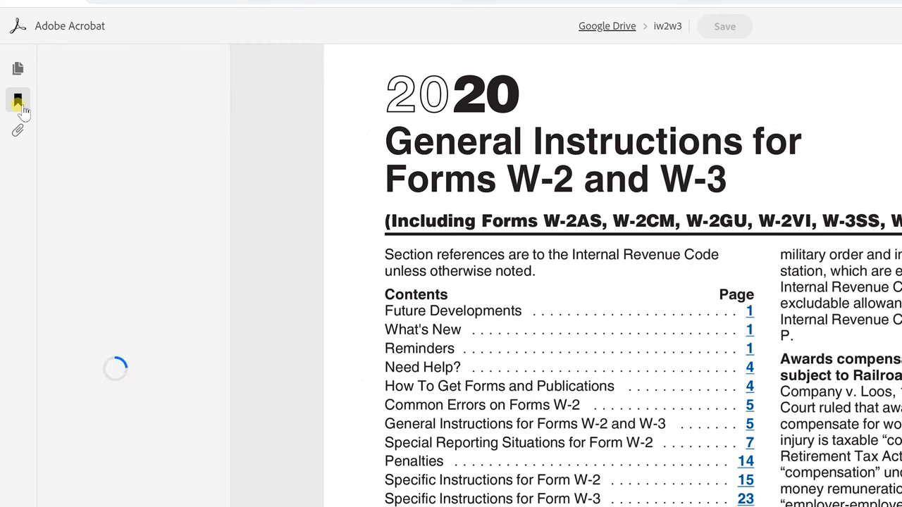
click(17, 99)
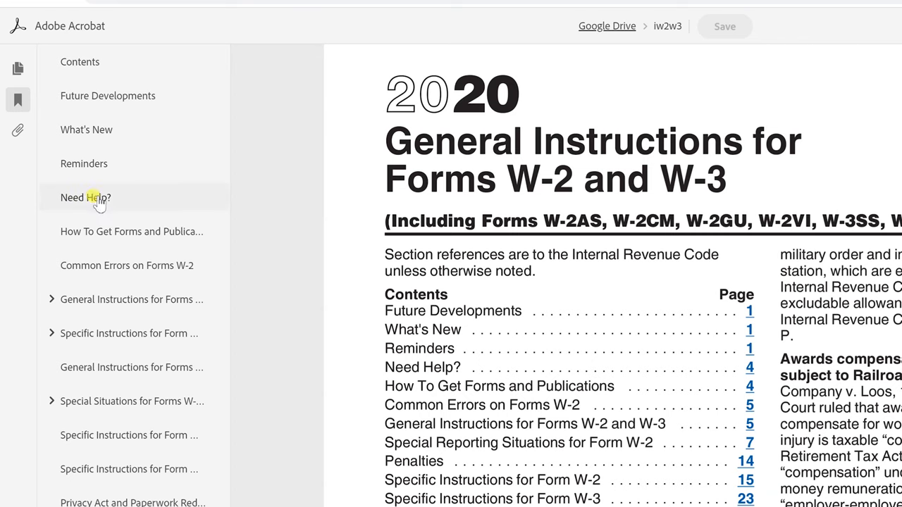
- Jump via bookmarks through Need Help? and Common Errors to Penalties, then hide the side panel
click(131, 232)
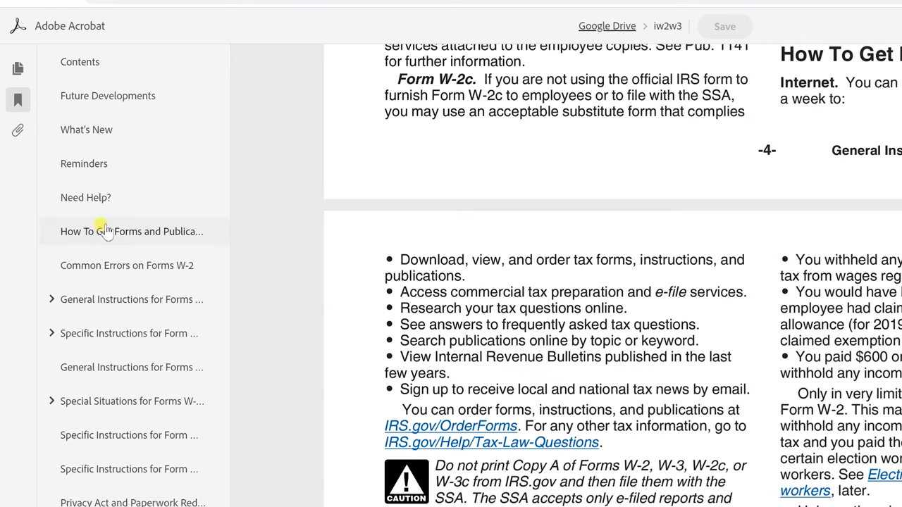
click(127, 265)
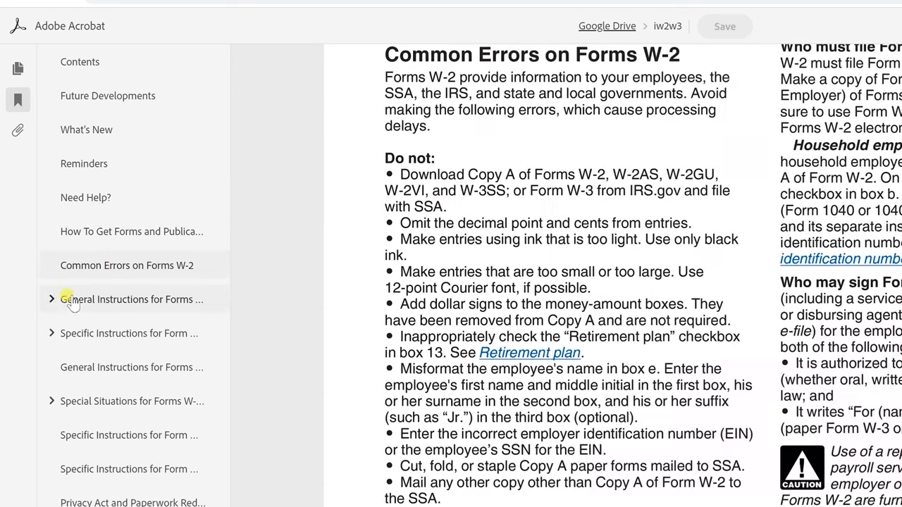
click(50, 299)
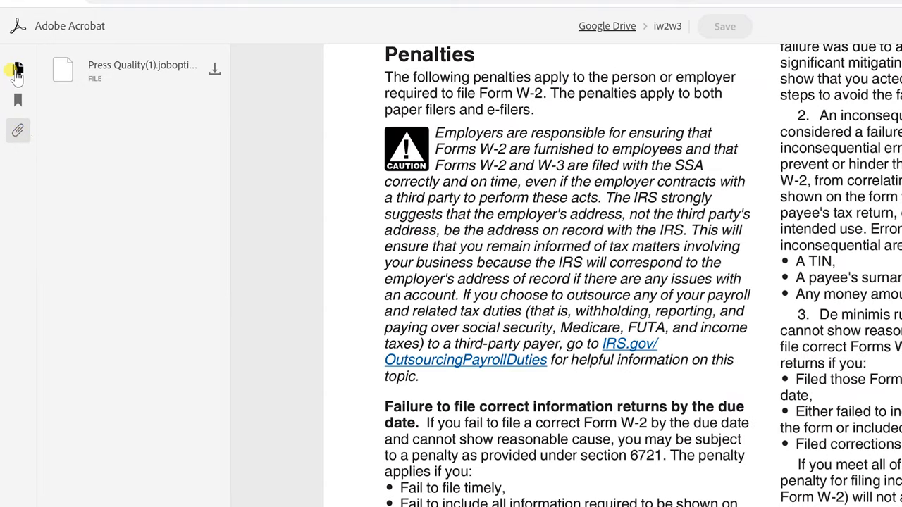
click(17, 68)
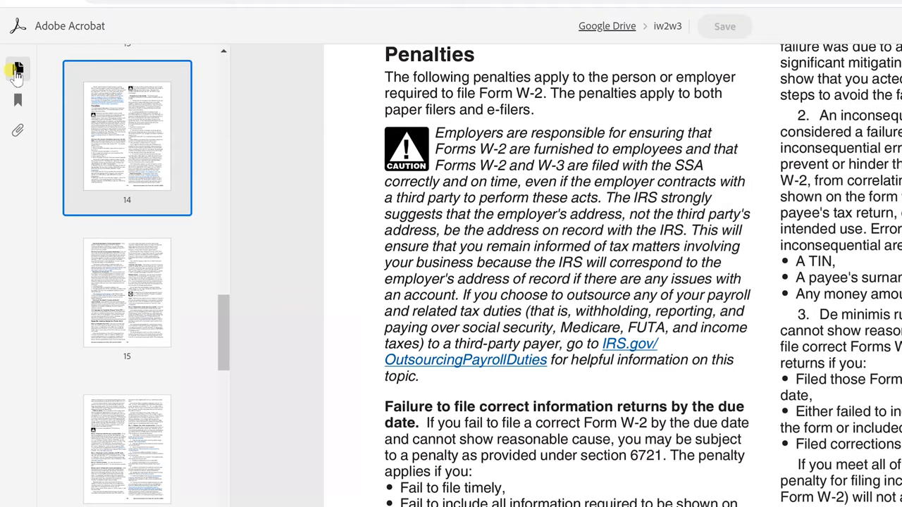
click(16, 69)
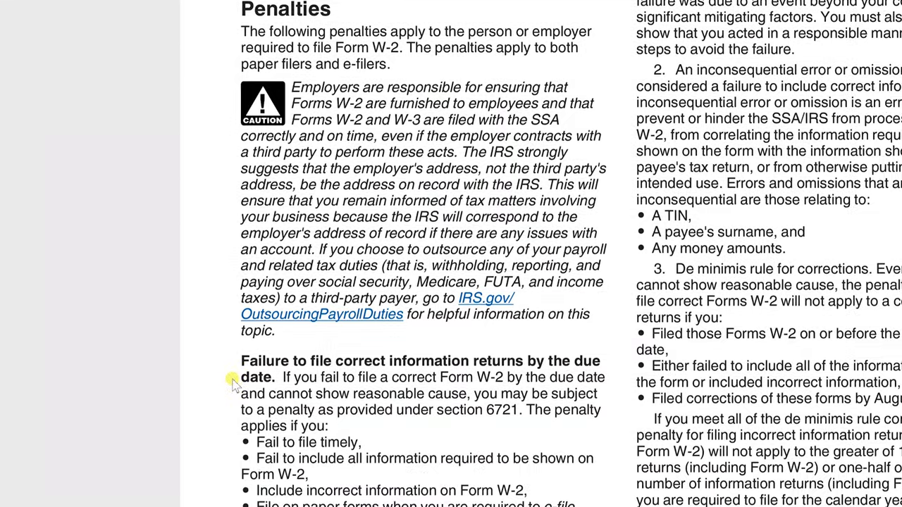
scroll(down, 3)
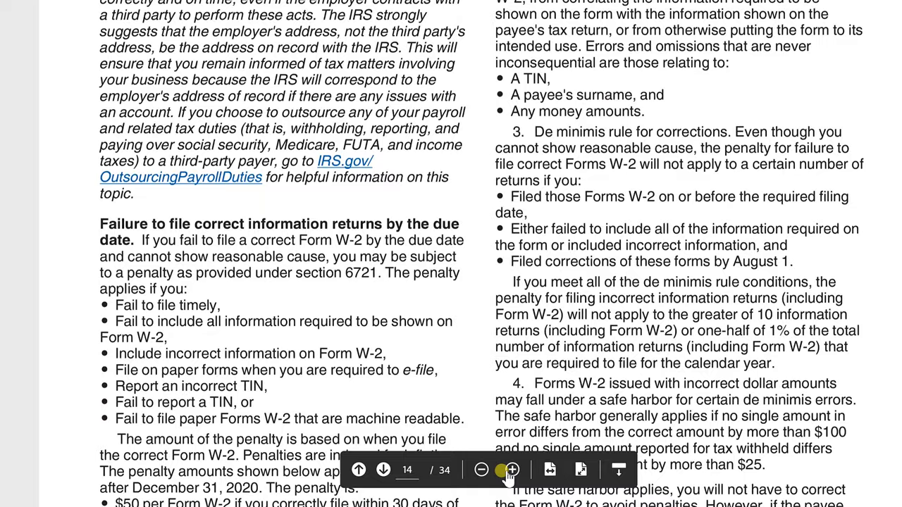
click(513, 471)
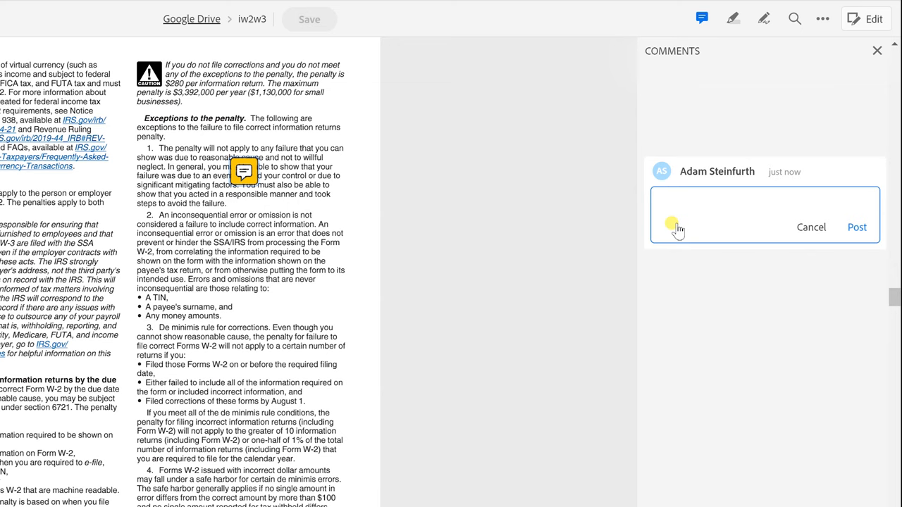
- Post the sticky note comment 'Look into this further' beside the penalty exceptions
text(Look into)
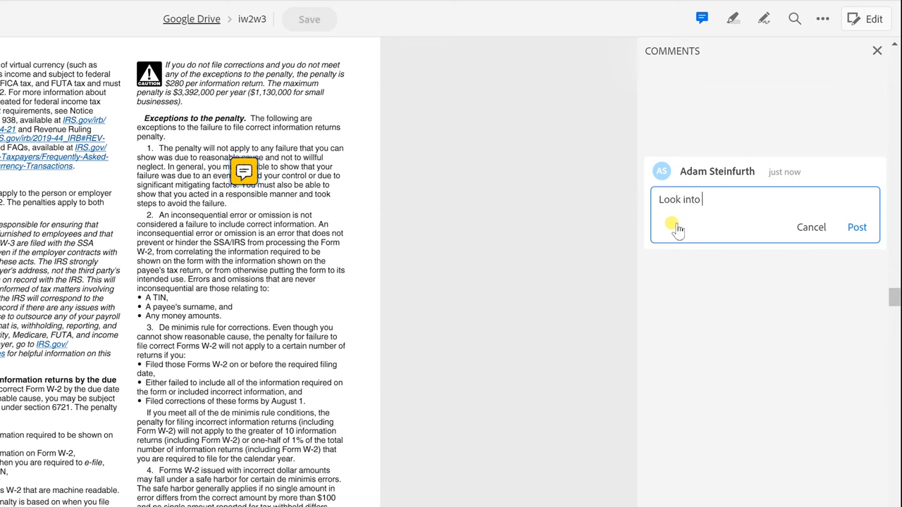
text(this further)
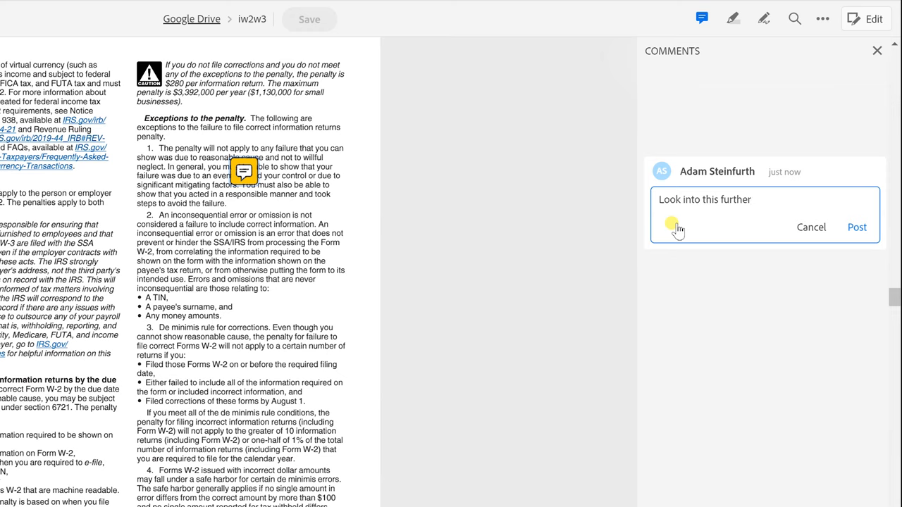
click(857, 227)
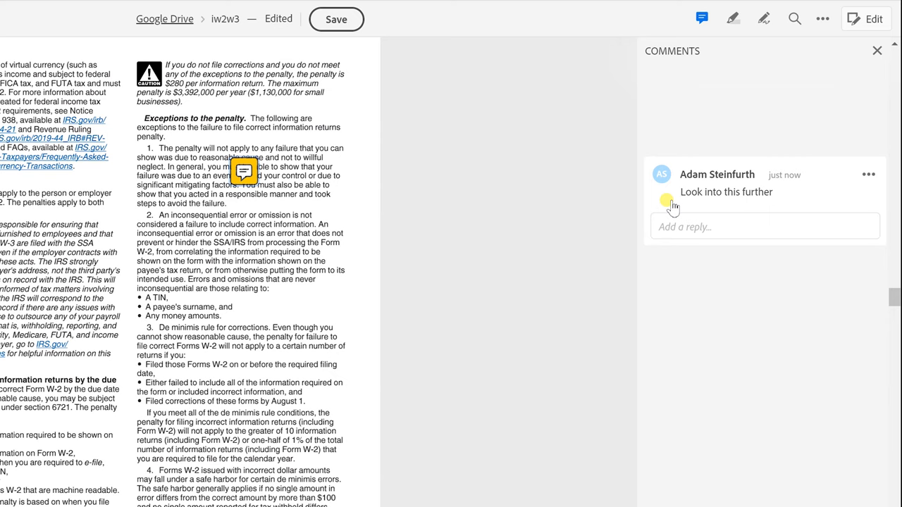
mouse_move(683, 87)
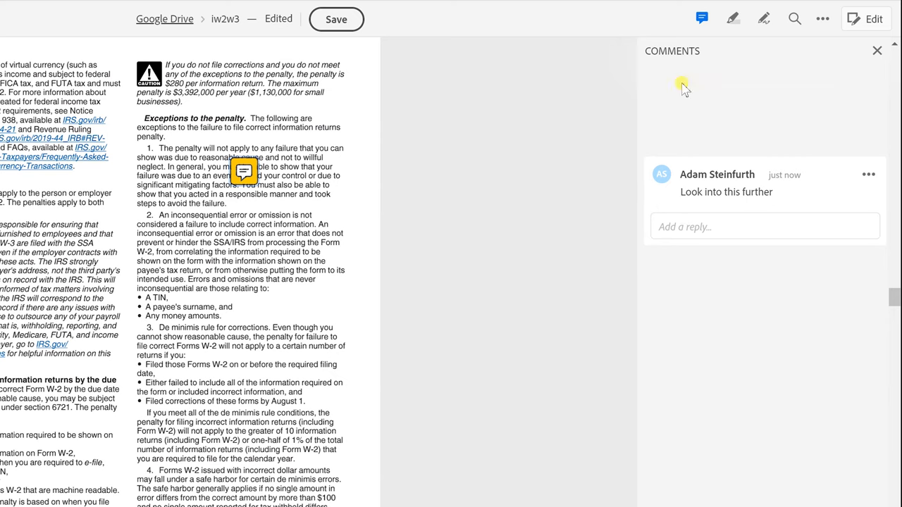
mouse_move(733, 20)
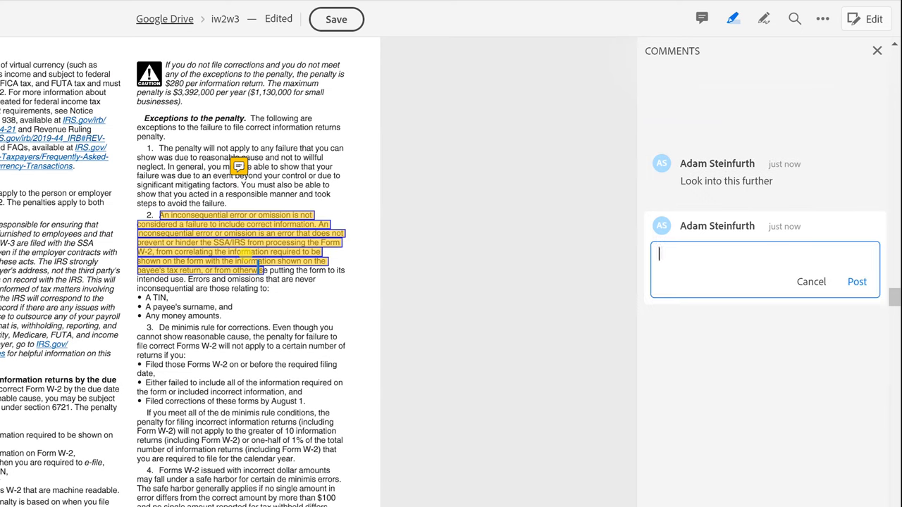
mouse_move(707, 259)
text(Do tommorow.)
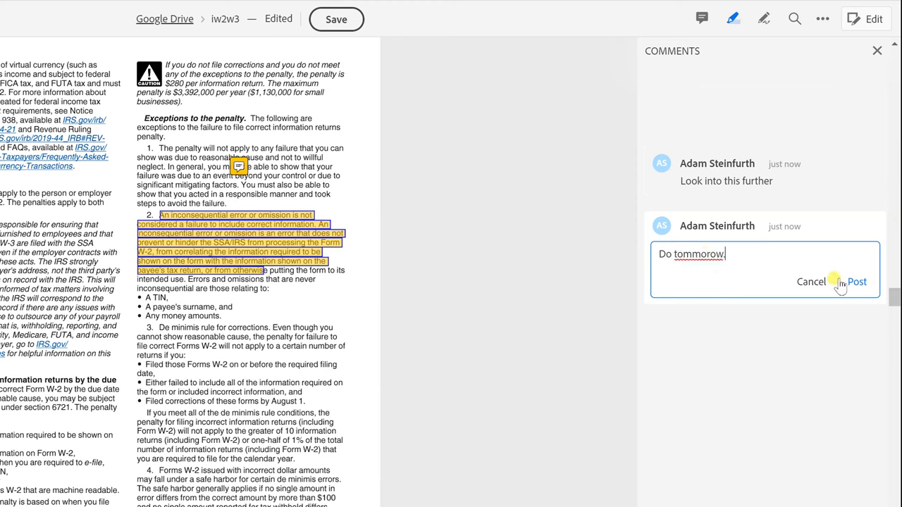
- Post the 'Do tommorow.' comment on the highlighted paragraph 2
click(857, 282)
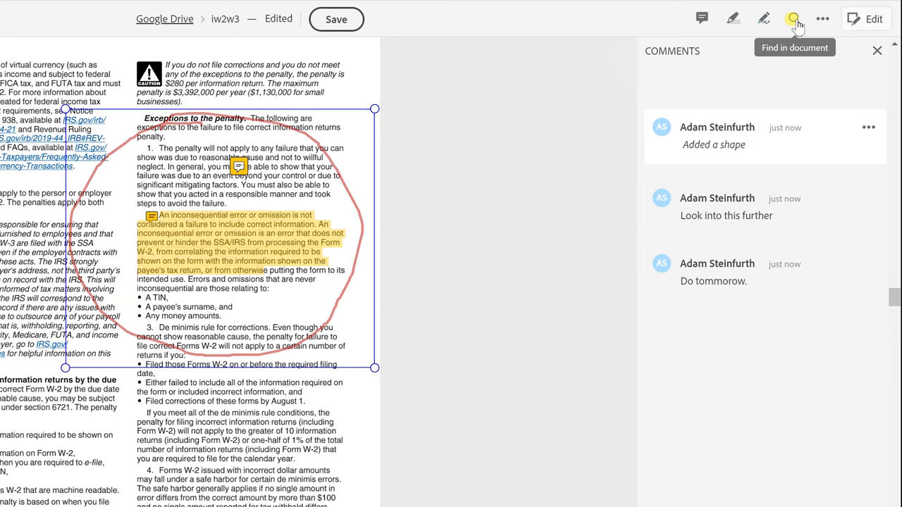
mouse_move(809, 20)
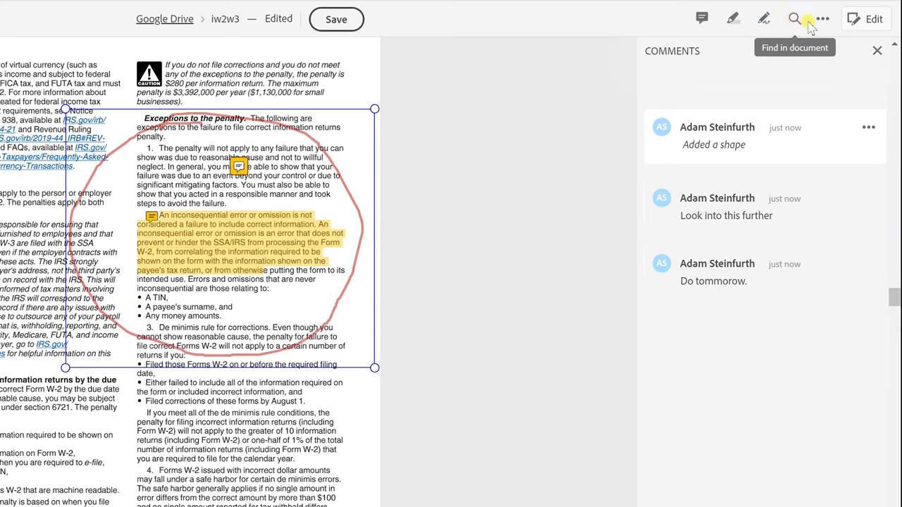
- Check the More options menu so the annotated iw2w3 PDF is saved
click(823, 20)
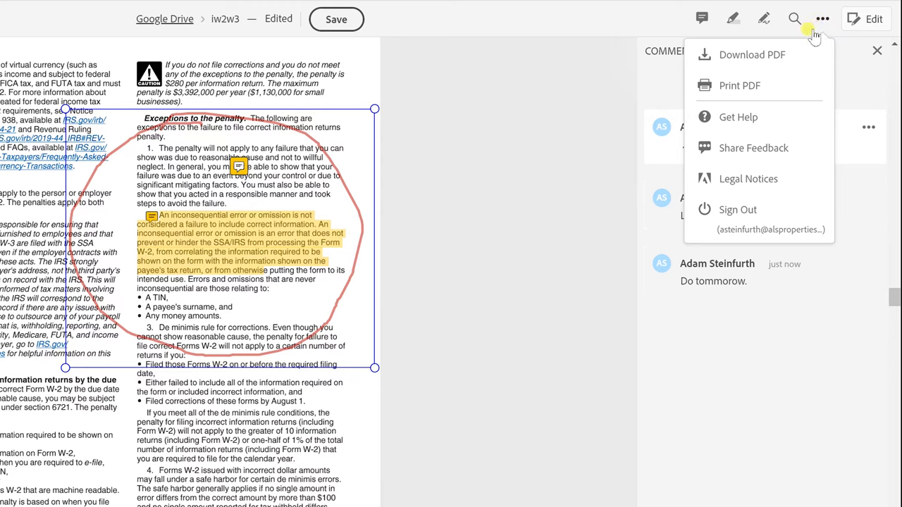
mouse_move(795, 86)
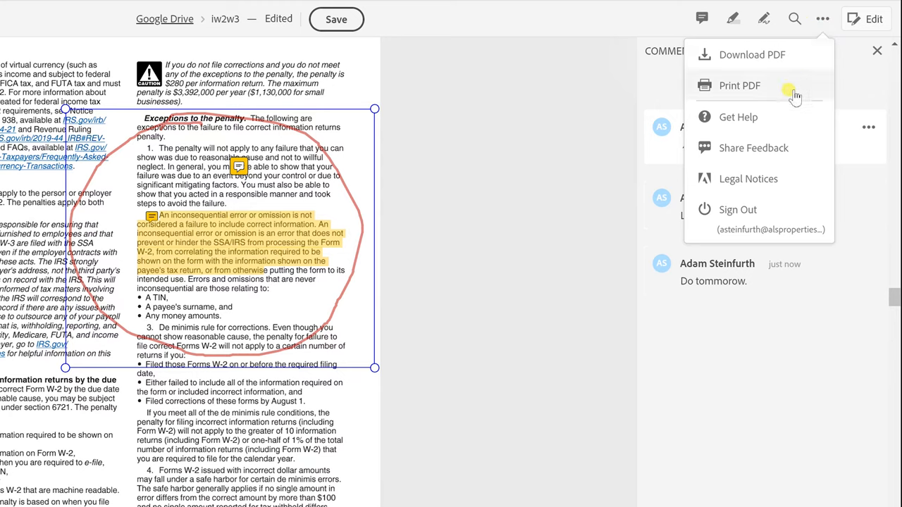
mouse_move(786, 190)
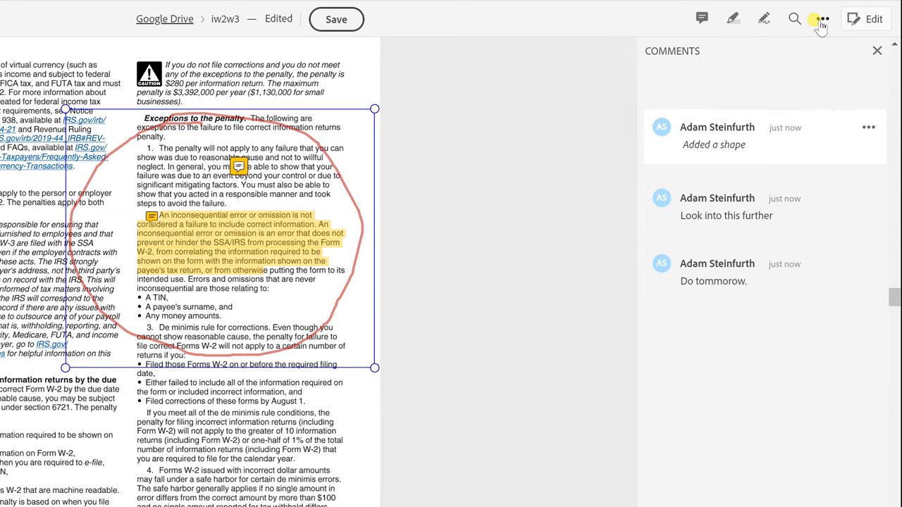
click(335, 20)
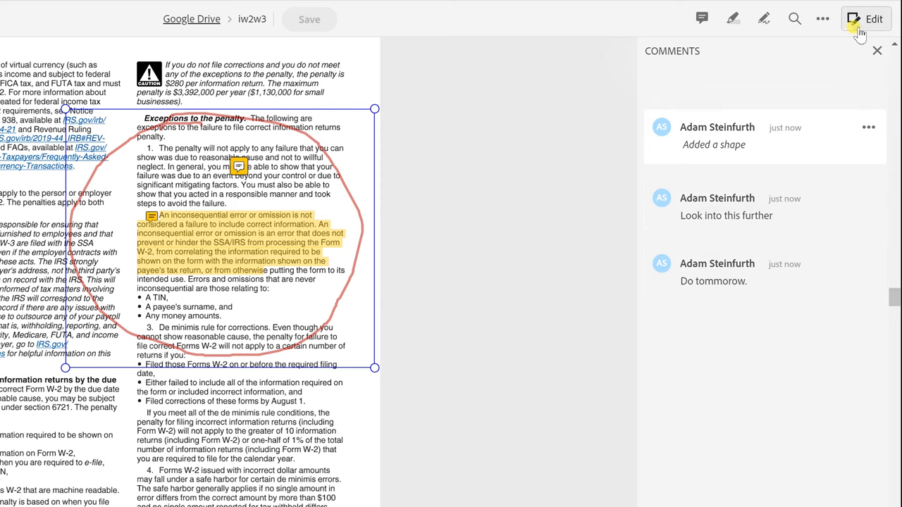
- Switch to the Organize Pages view from the Edit tools
click(874, 19)
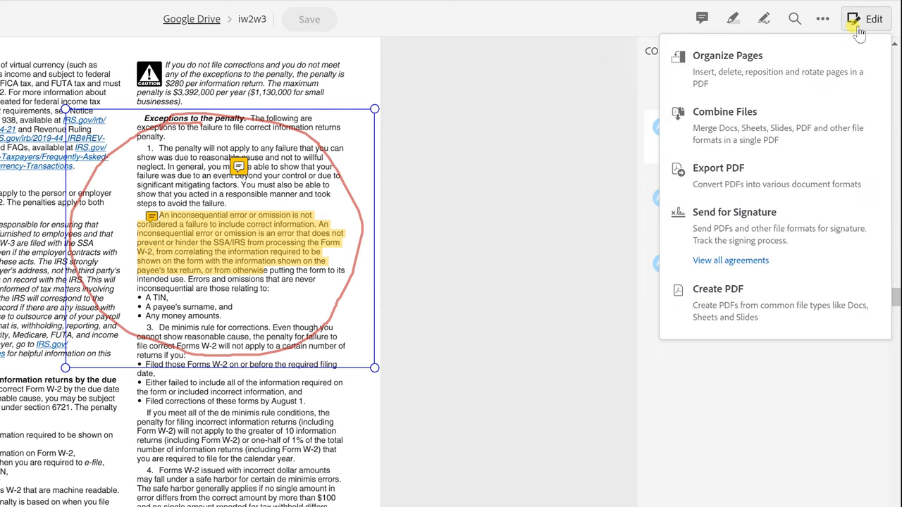
mouse_move(795, 64)
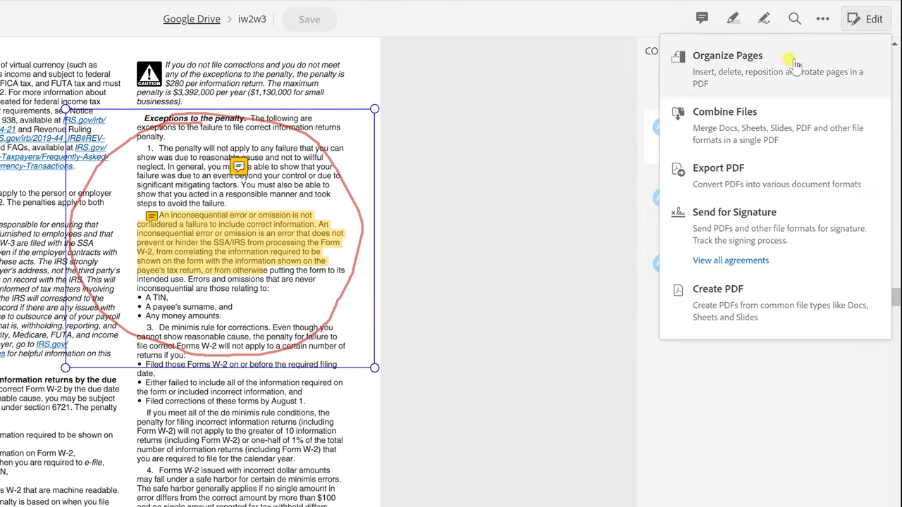
click(728, 55)
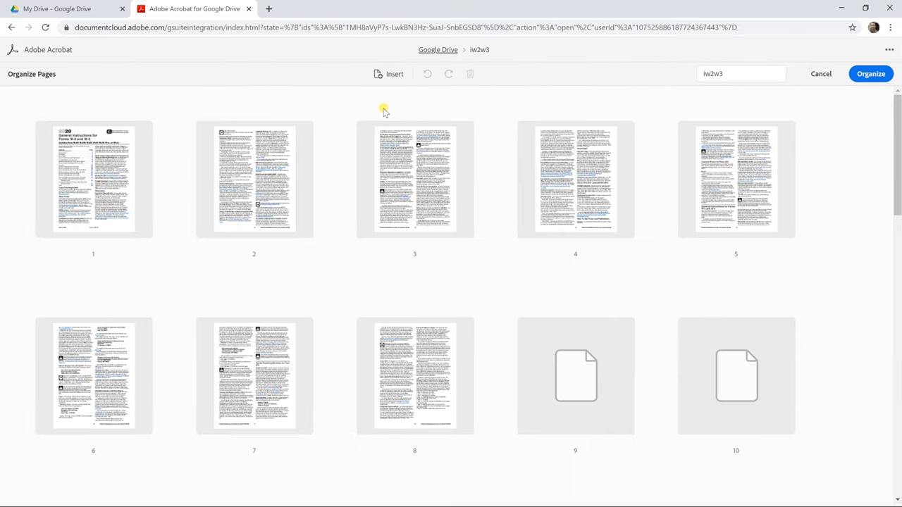
mouse_move(282, 155)
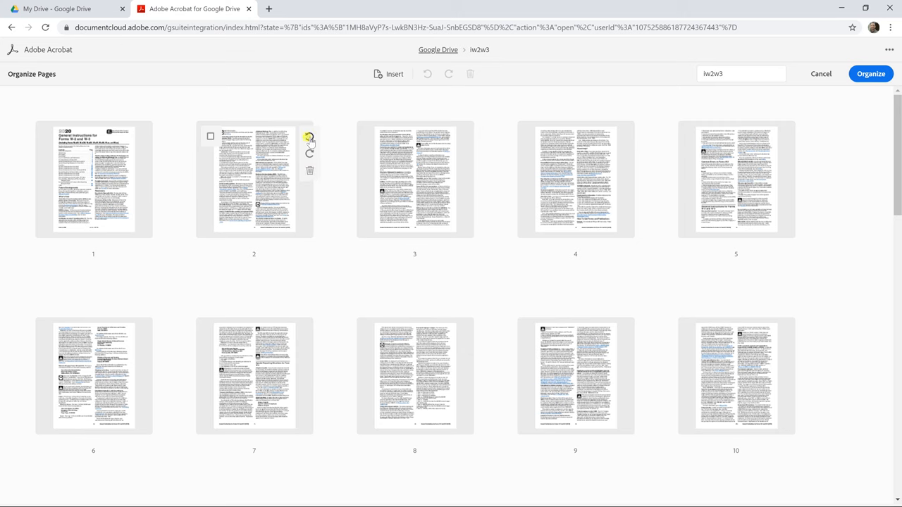
- Cancel Organize Pages and discard the changes, returning to the annotated iw2w3 PDF
click(210, 137)
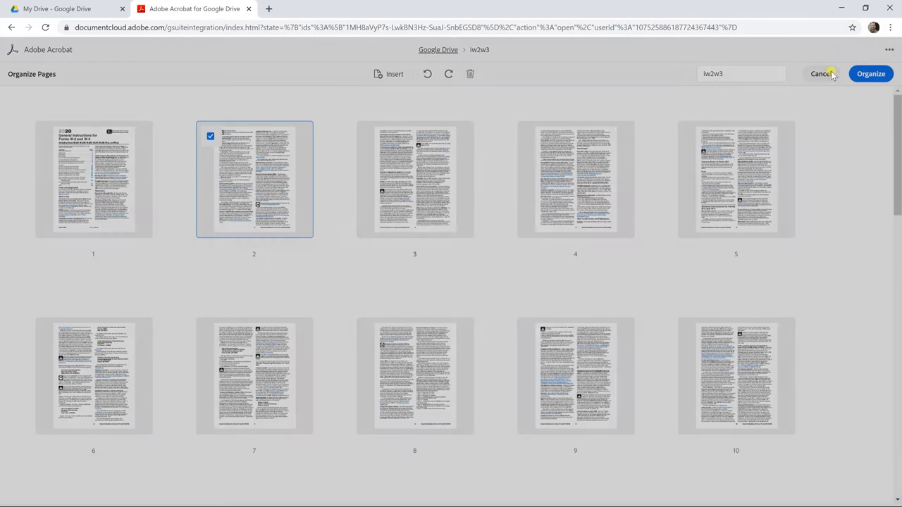
click(820, 74)
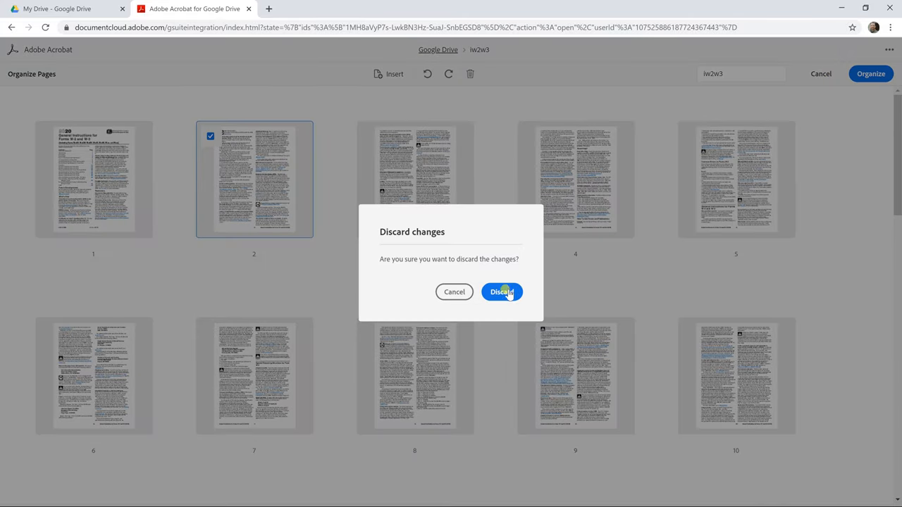
click(502, 292)
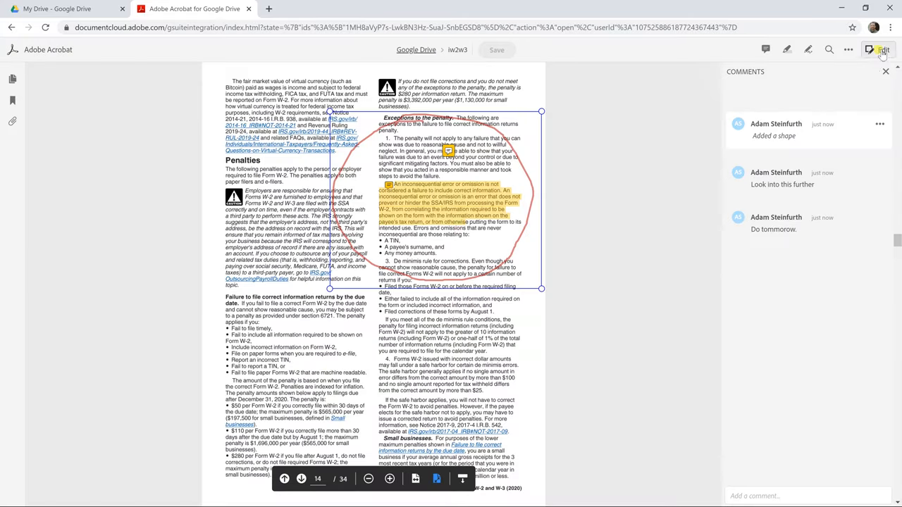
- Start Combine Files from the tools menu with iw2w3 (34 pages) listed first
click(848, 49)
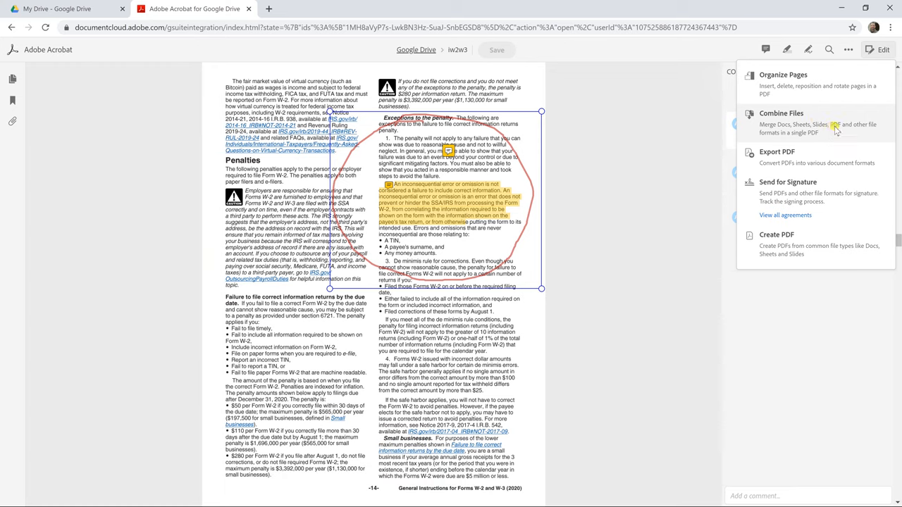
click(781, 112)
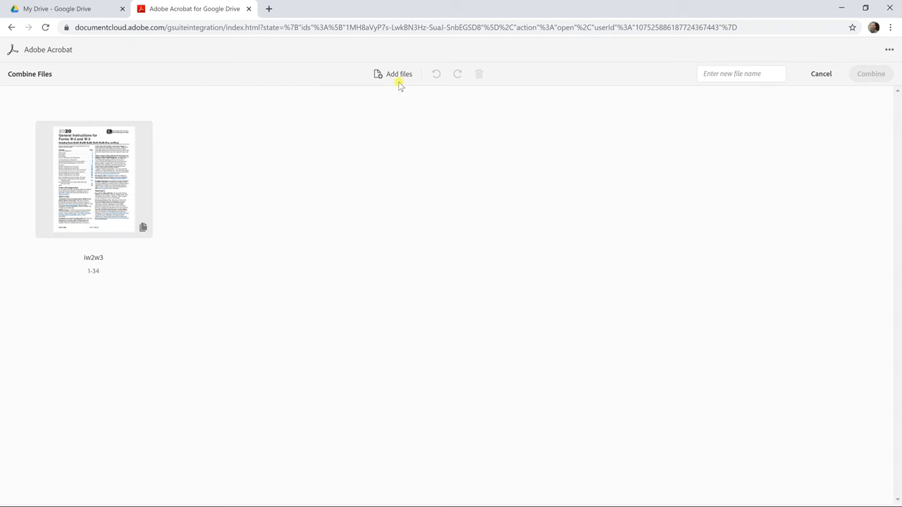
- Add 'Doc with Links and Bookmarks' from the docs - basics Drive folder to the combination
click(398, 74)
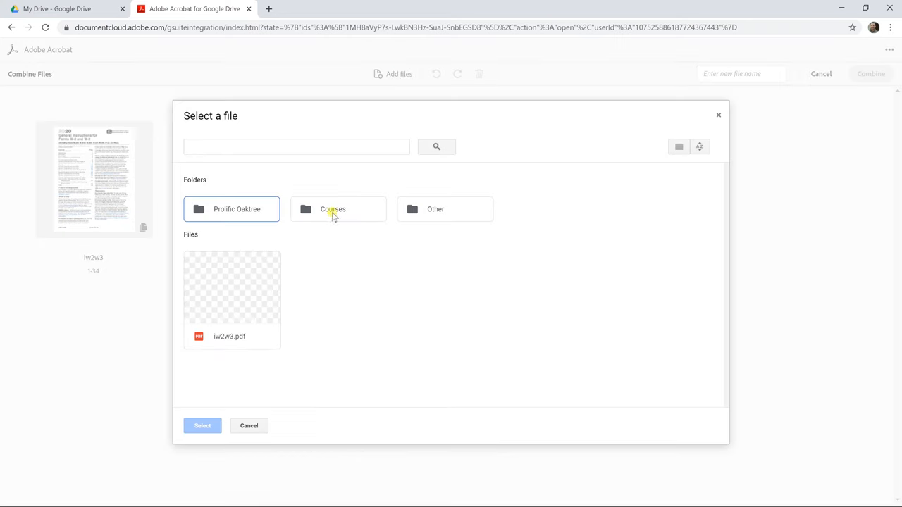
click(237, 208)
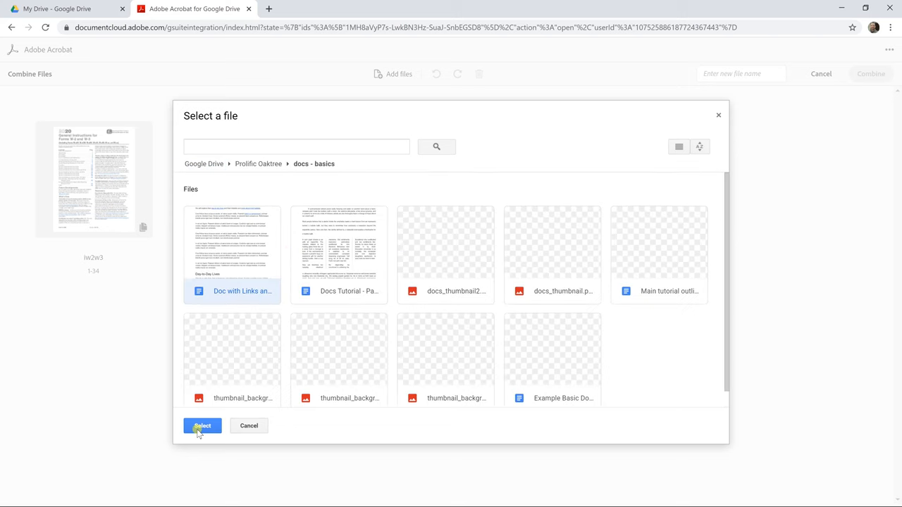
click(203, 426)
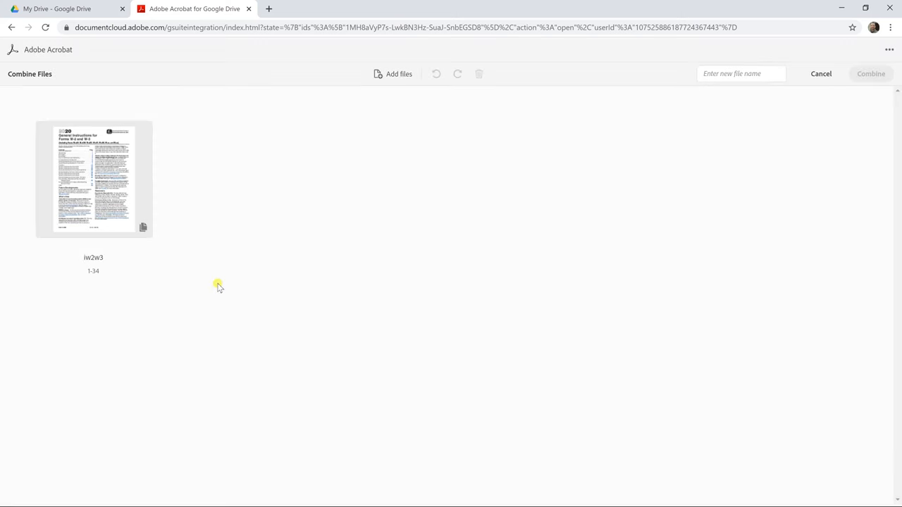
click(392, 74)
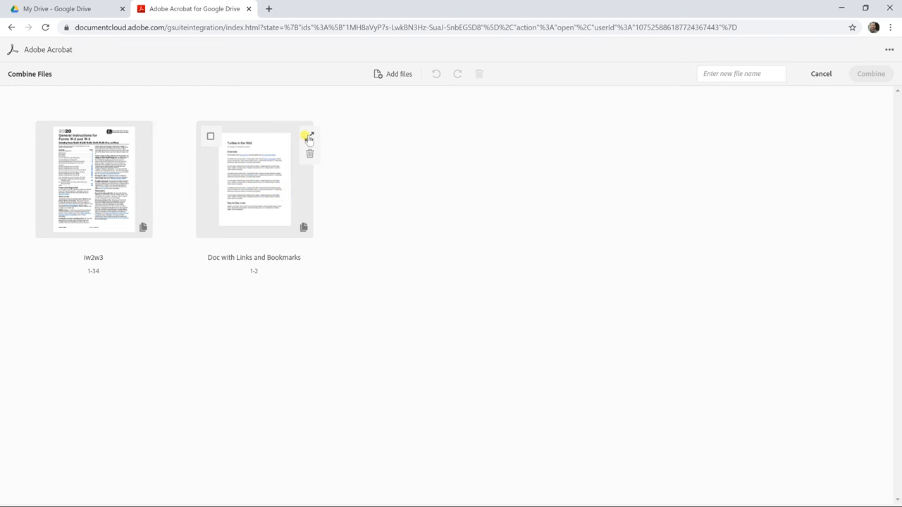
- Expand both files into individual page thumbnails and scroll through them
click(309, 135)
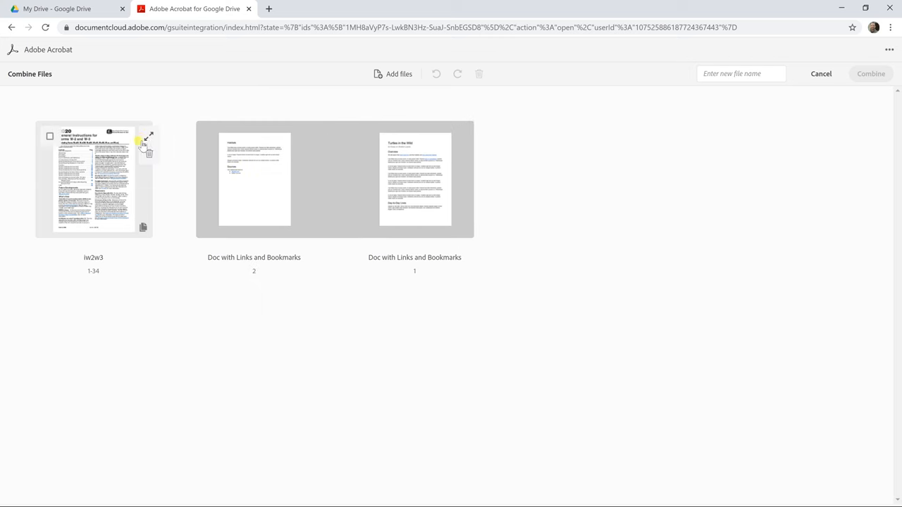
click(147, 137)
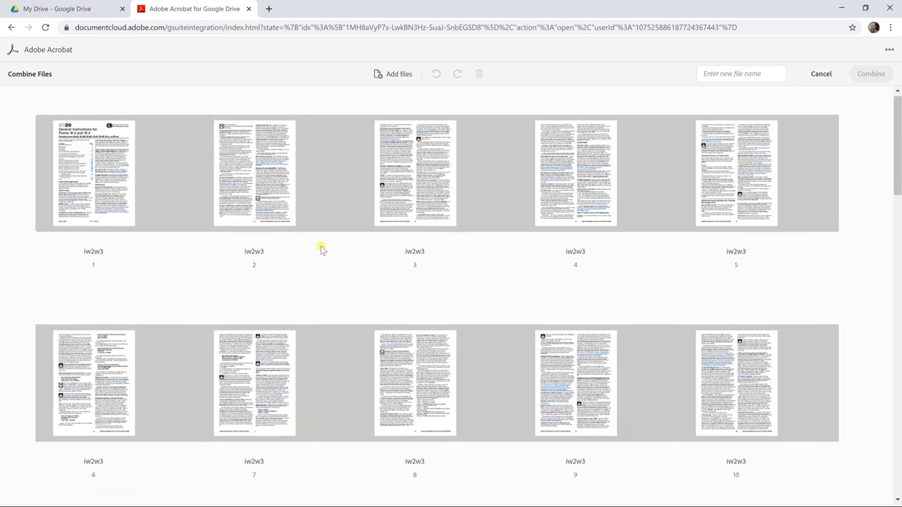
scroll(down, 3)
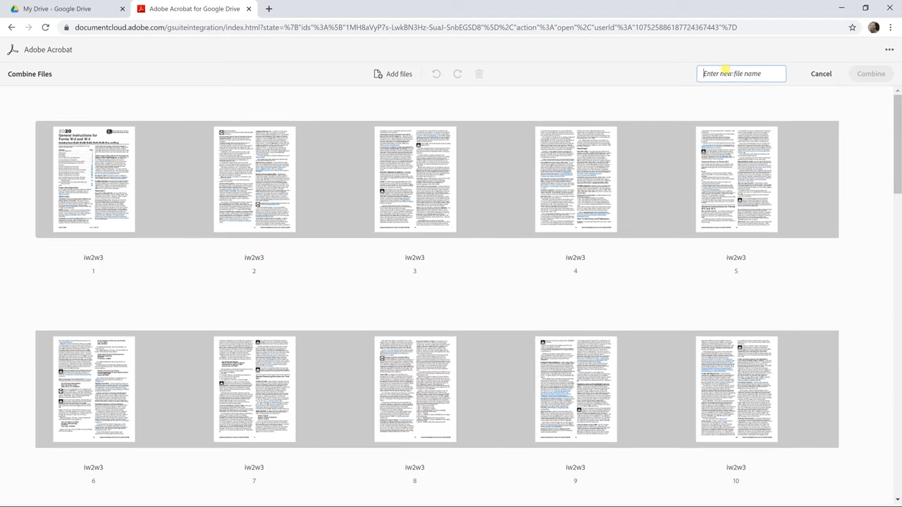
- Name the output 'tax prep with notes' and merge the files into one 36-page PDF
text(combined)
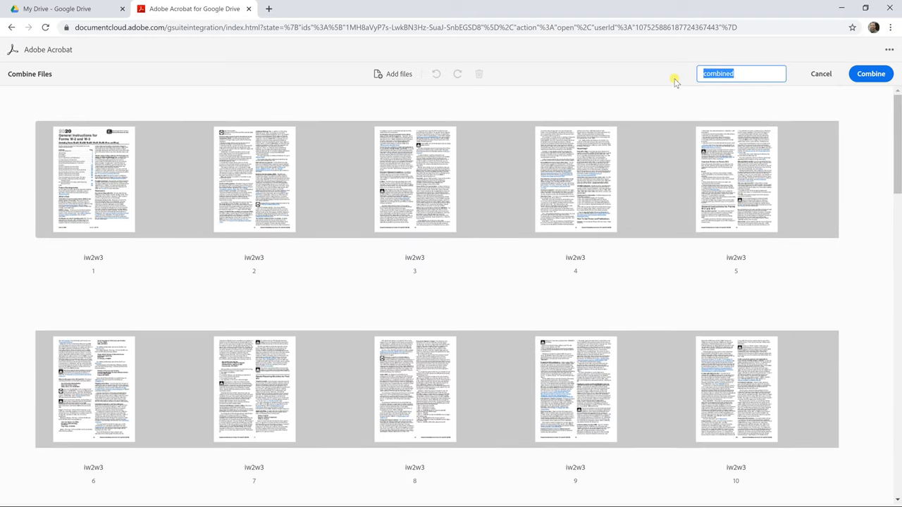
text(tax prep with notes)
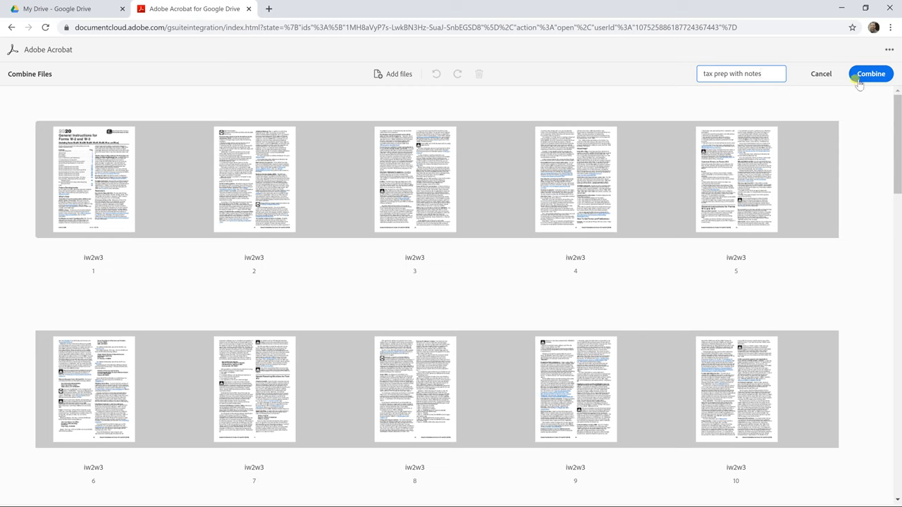
click(872, 73)
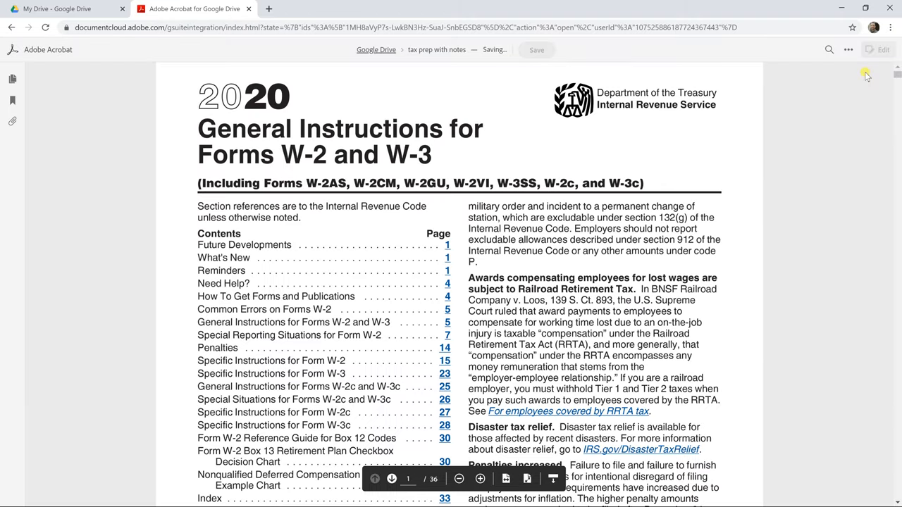
- Show the combined PDF's comments as it saves to Drive, then bring up the PDF tools list
click(767, 49)
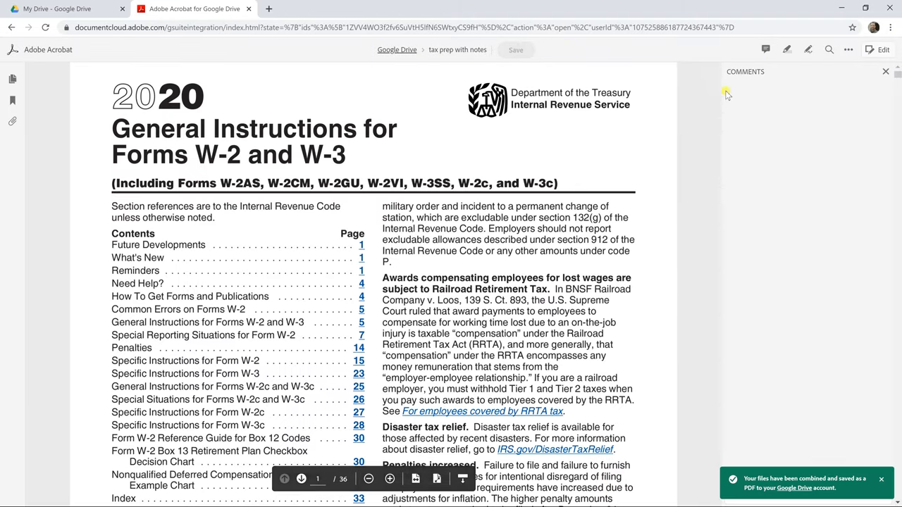
mouse_move(786, 468)
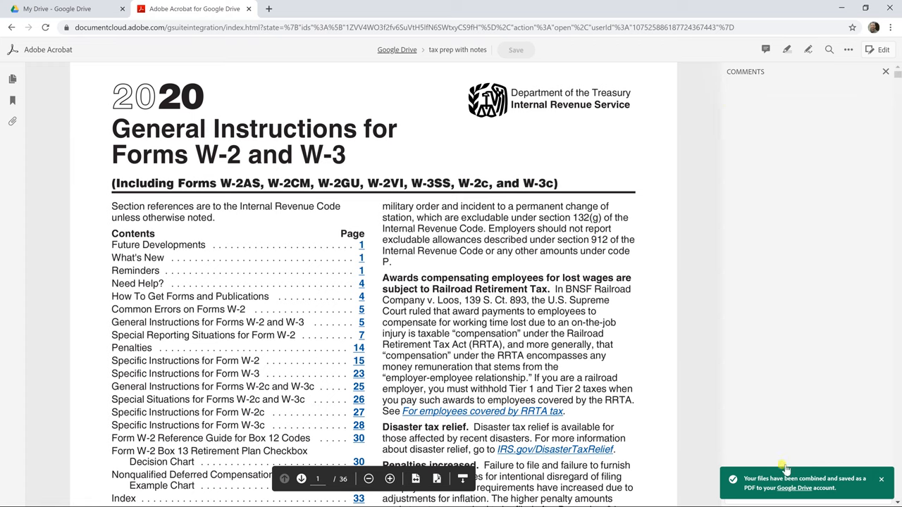
mouse_move(820, 239)
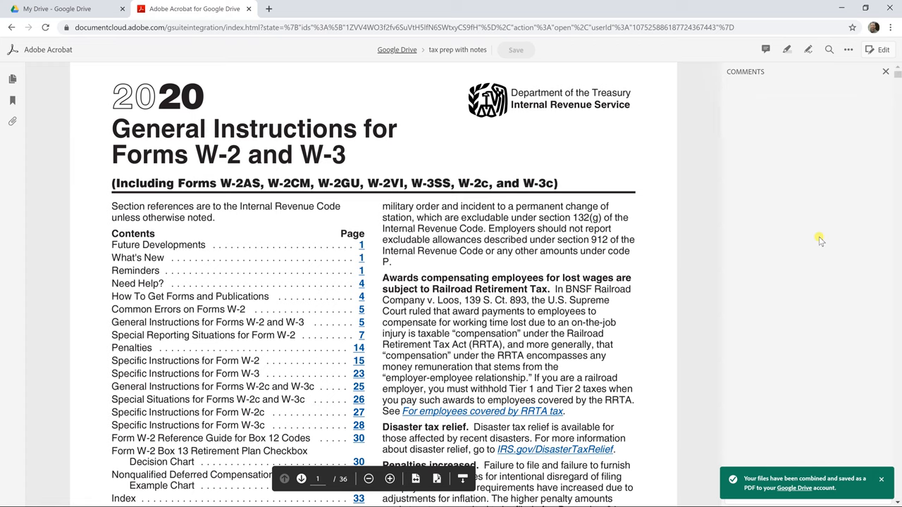
click(883, 49)
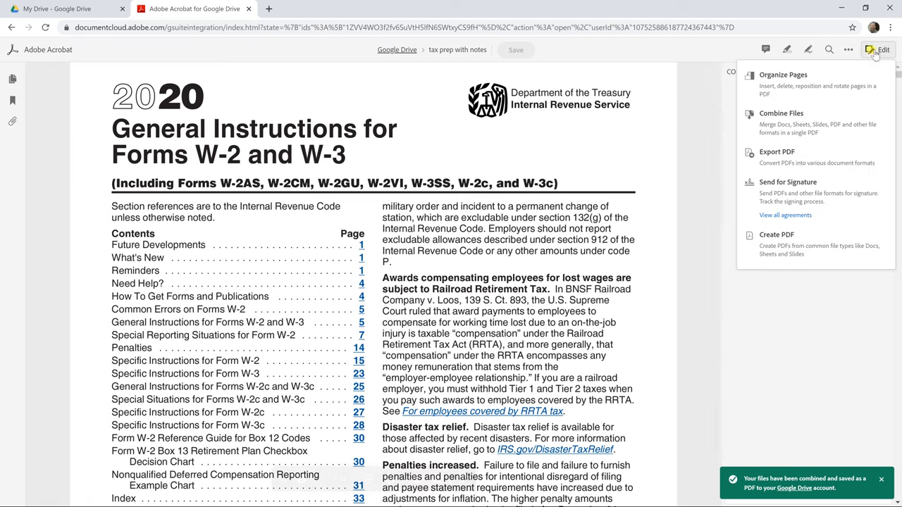
mouse_move(837, 161)
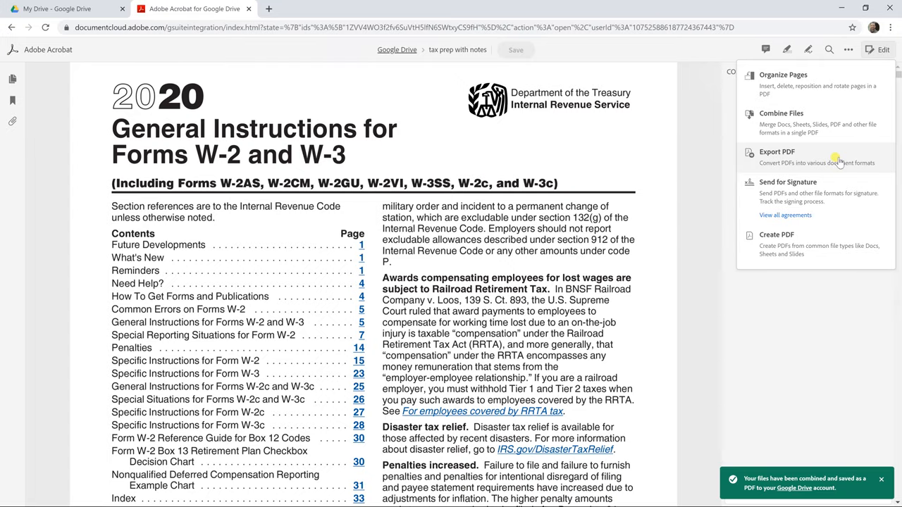
click(777, 152)
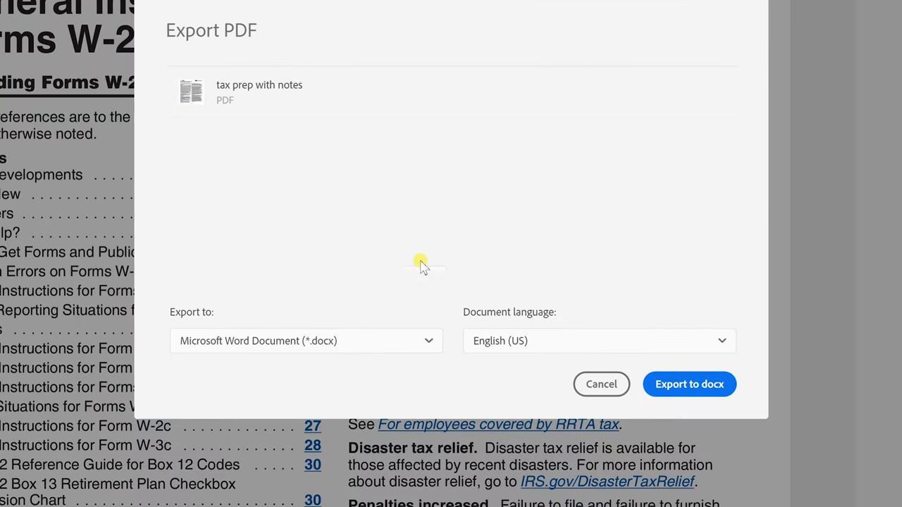
click(306, 340)
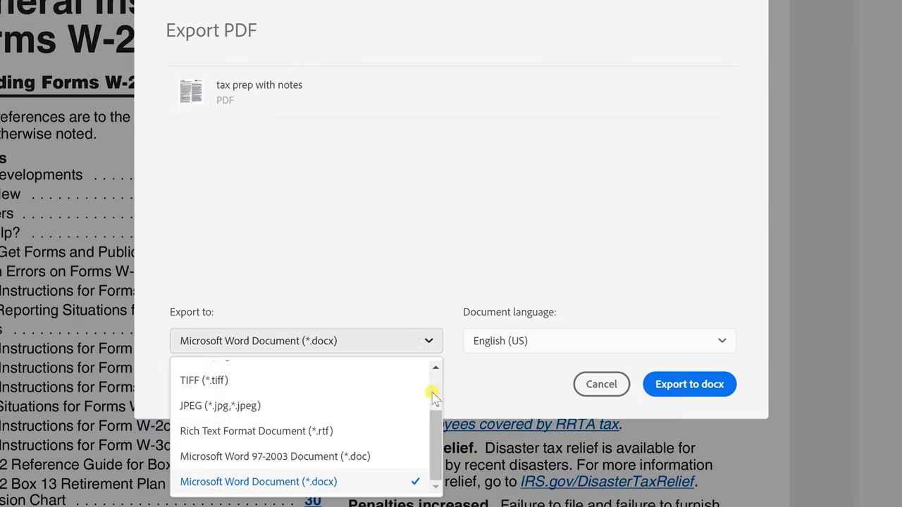
scroll(up, 3)
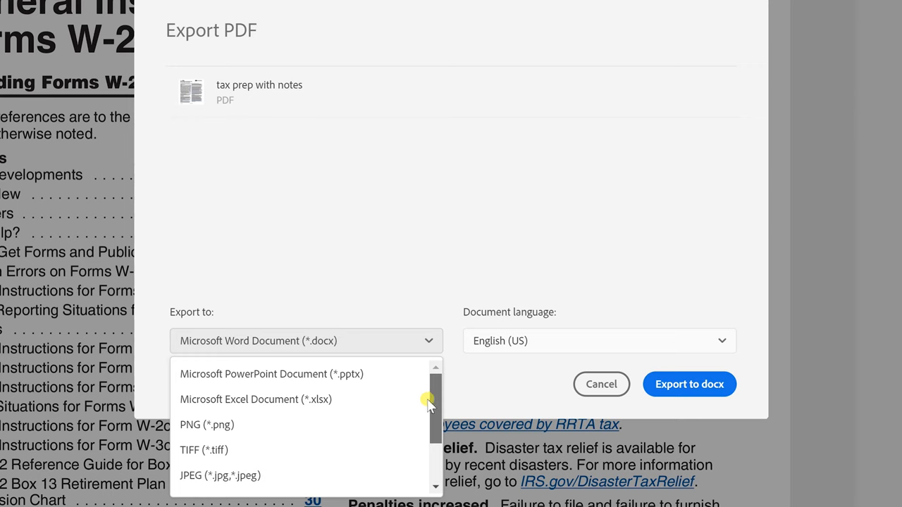
scroll(down, 3)
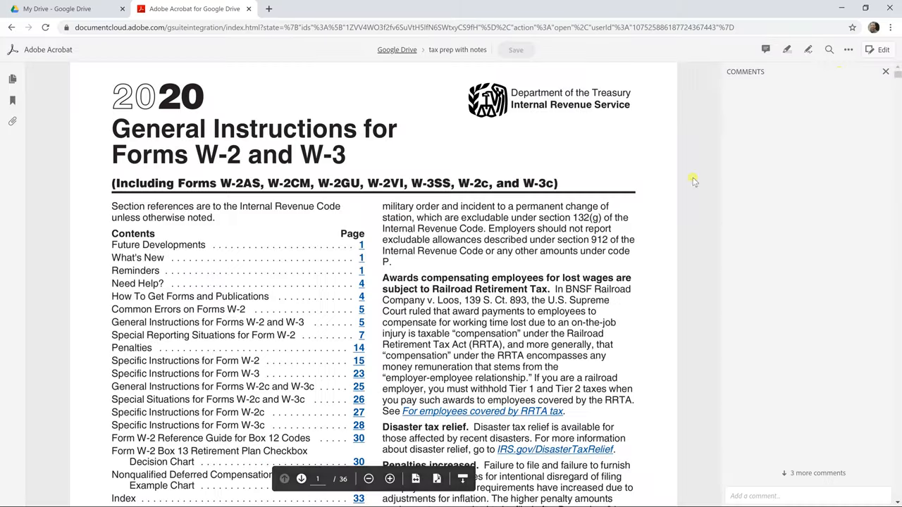
- Reopen the PDF tools list and hover over Create PDF
click(848, 50)
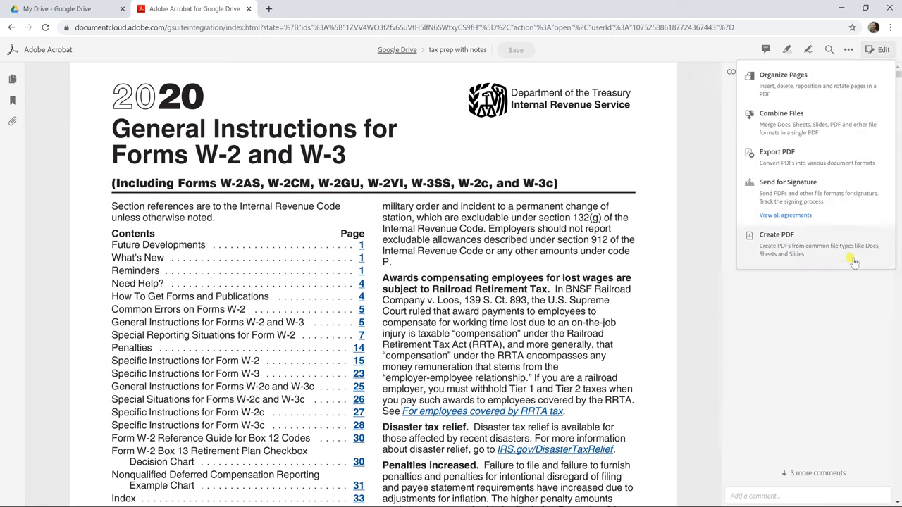
mouse_move(843, 259)
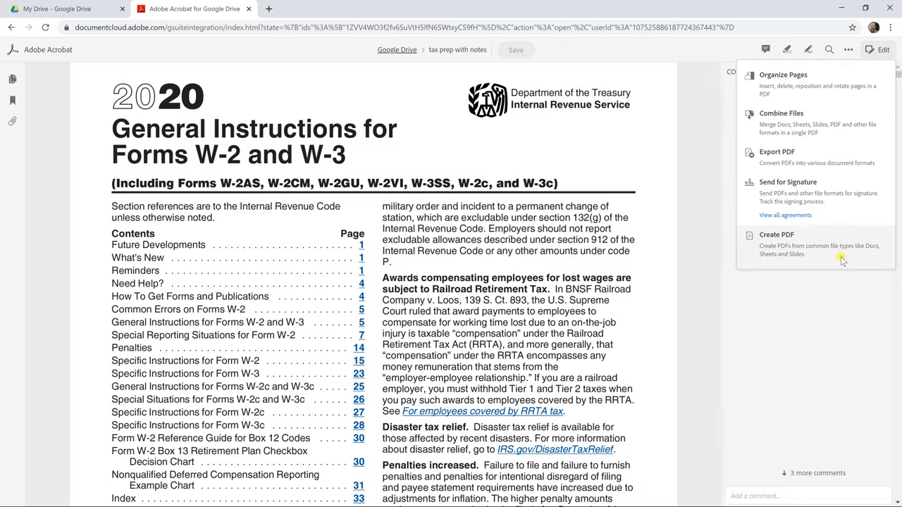